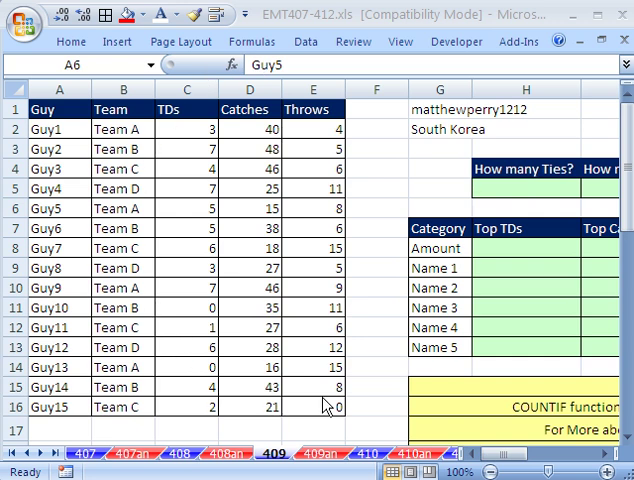
pyautogui.moveTo(304, 30)
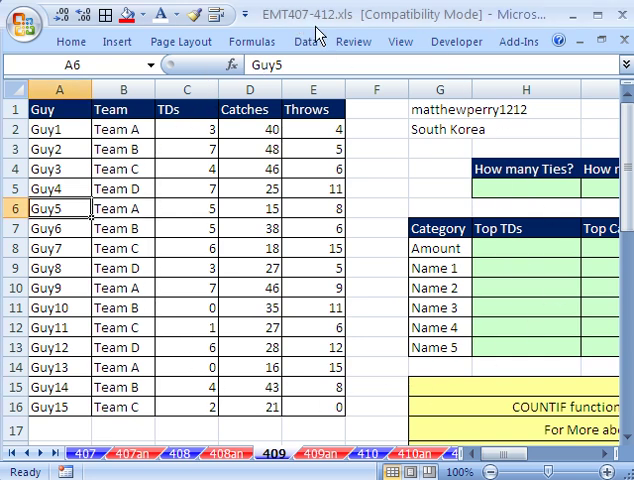
pyautogui.moveTo(180, 148)
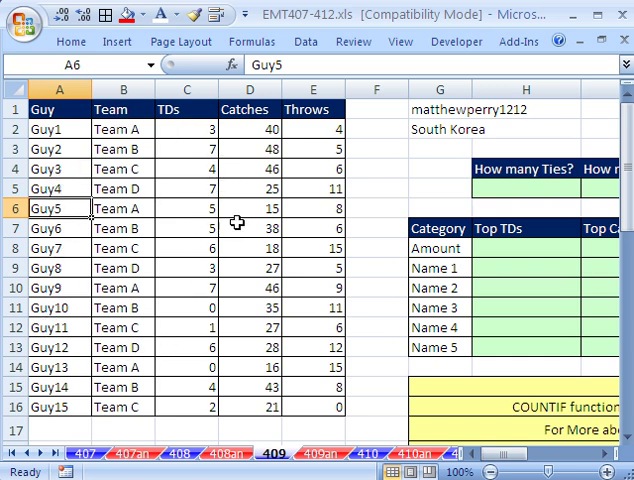
pyautogui.moveTo(196, 156)
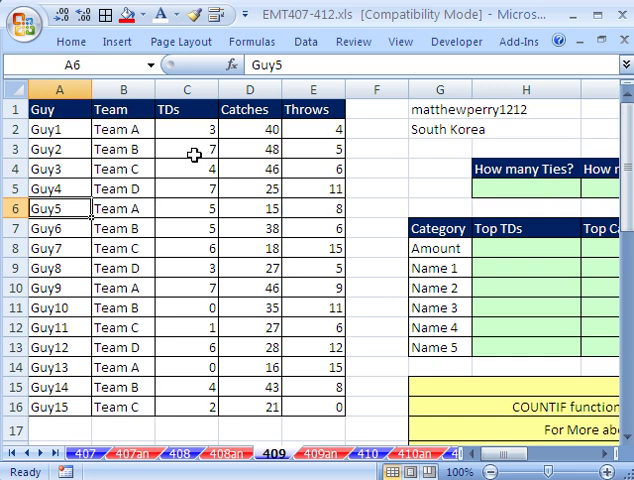
# - Review the player table's tied TDs of 7 and Guy2's 48 catches
pyautogui.click(168, 156)
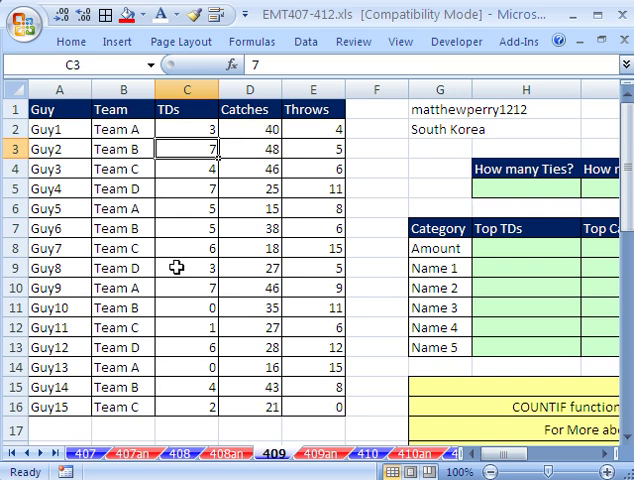
pyautogui.moveTo(190, 152)
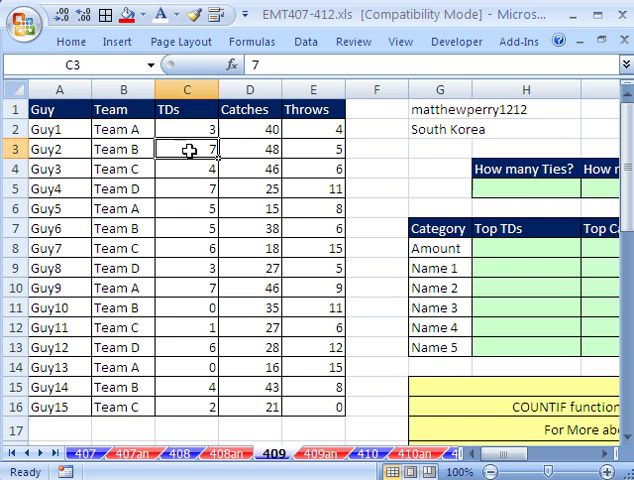
pyautogui.click(184, 188)
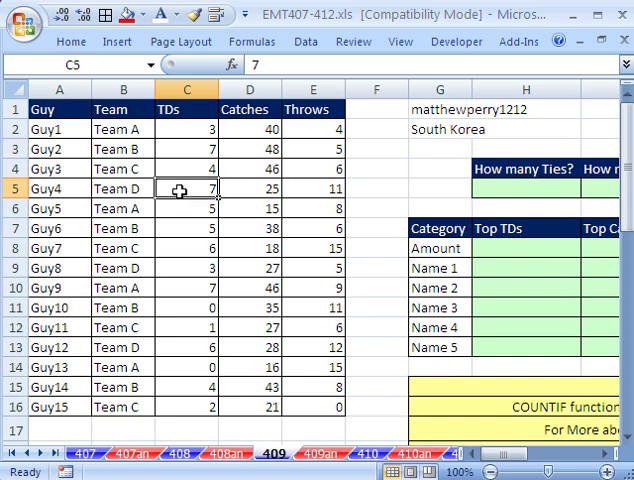
pyautogui.click(180, 288)
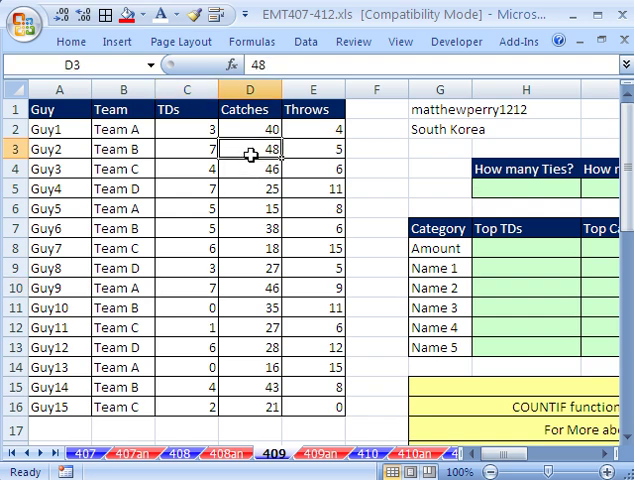
pyautogui.click(310, 150)
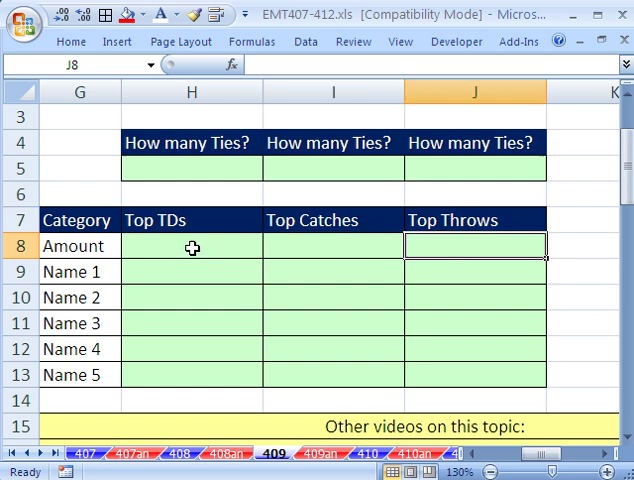
# - Review the Amount and name cells that the Top TDs, Catches and Throws results will fill
pyautogui.click(192, 246)
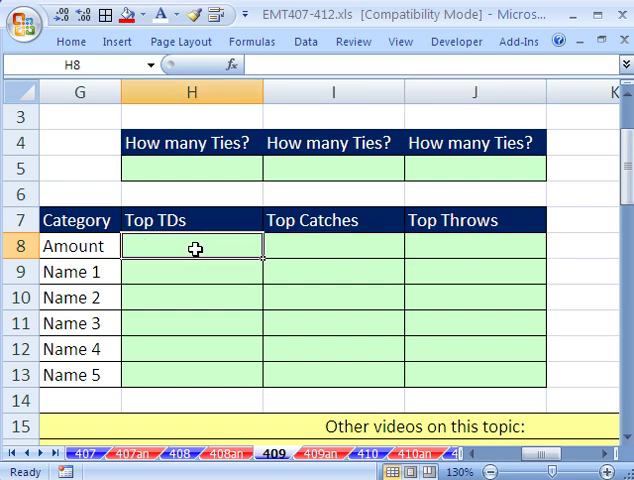
pyautogui.click(192, 168)
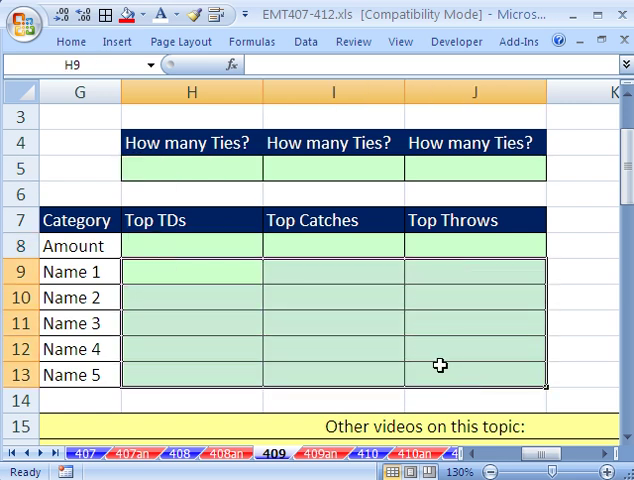
pyautogui.click(190, 272)
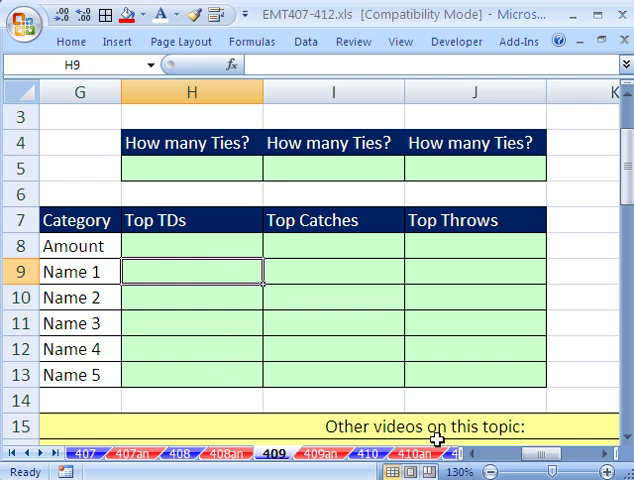
pyautogui.click(190, 246)
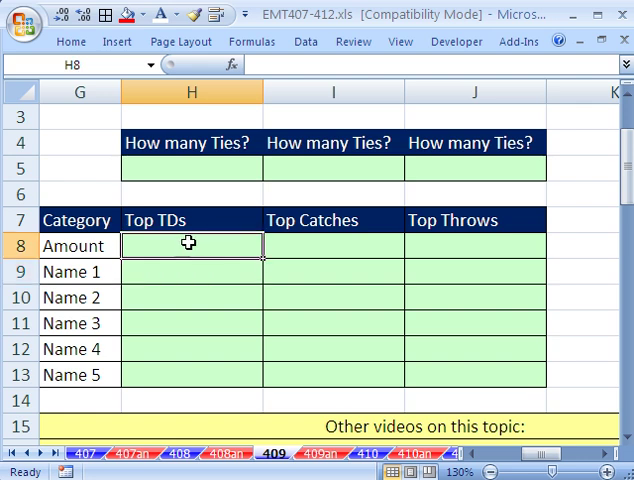
pyautogui.moveTo(256, 336)
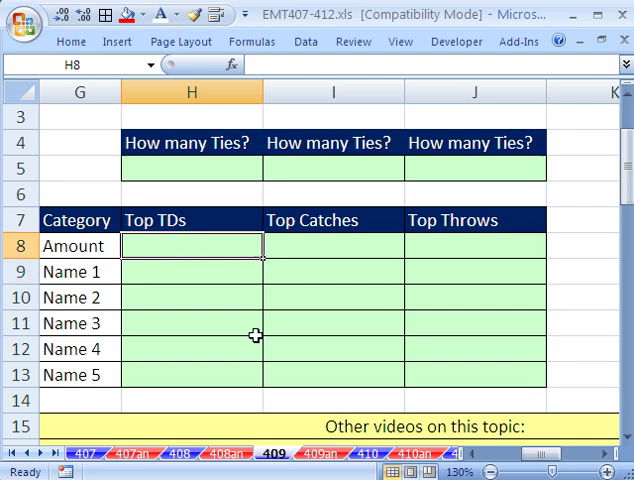
# - Enter =MAX(C2:C16) across the three Amount cells, giving 48 catches and 15 throws
pyautogui.write('=MAX(')
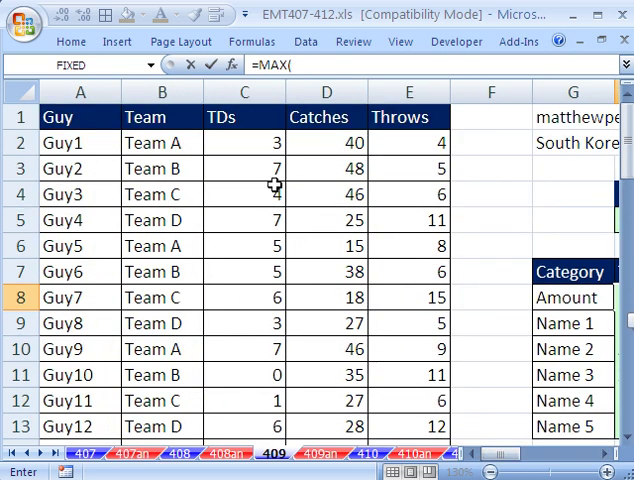
pyautogui.click(244, 142)
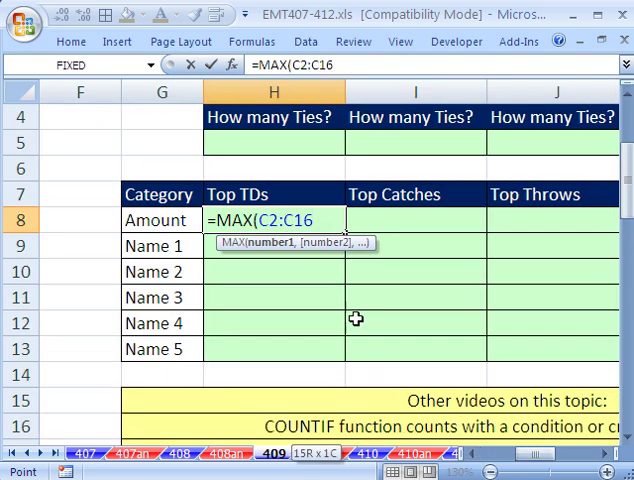
pyautogui.hscroll(-3)
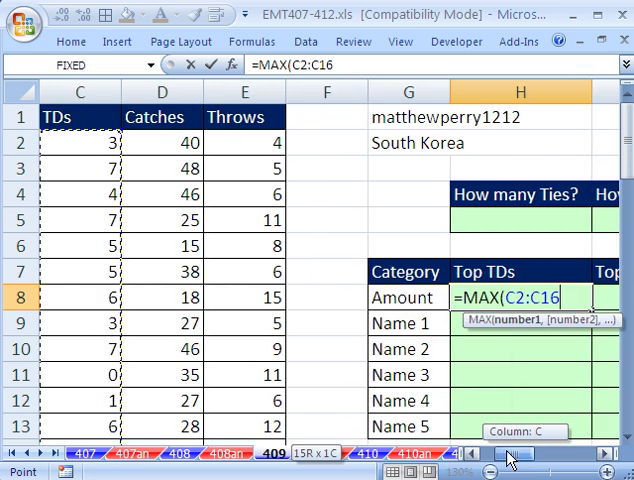
pyautogui.hscroll(3)
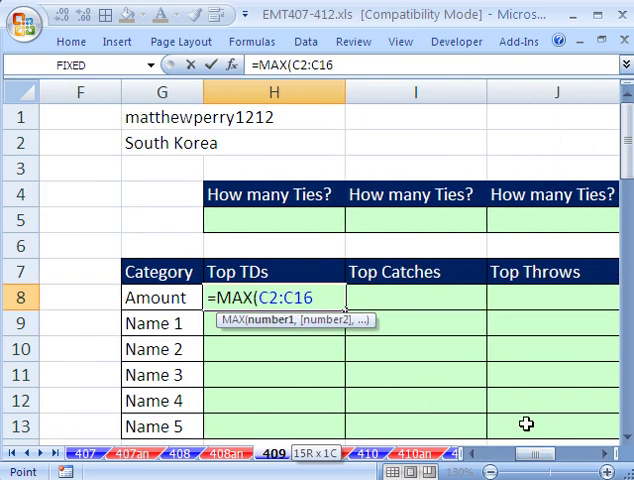
pyautogui.write(')')
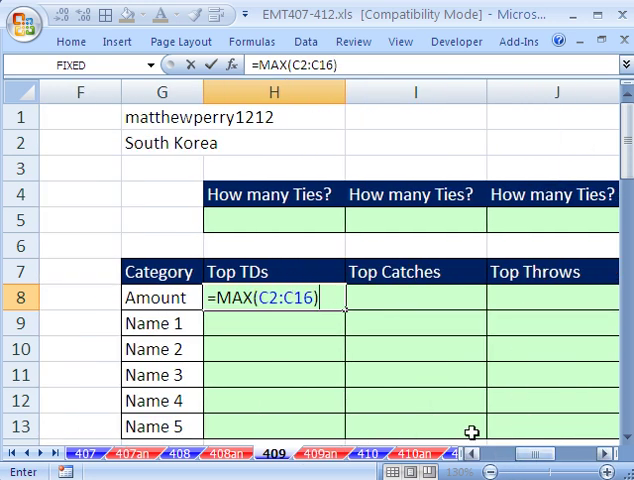
pyautogui.hscroll(-3)
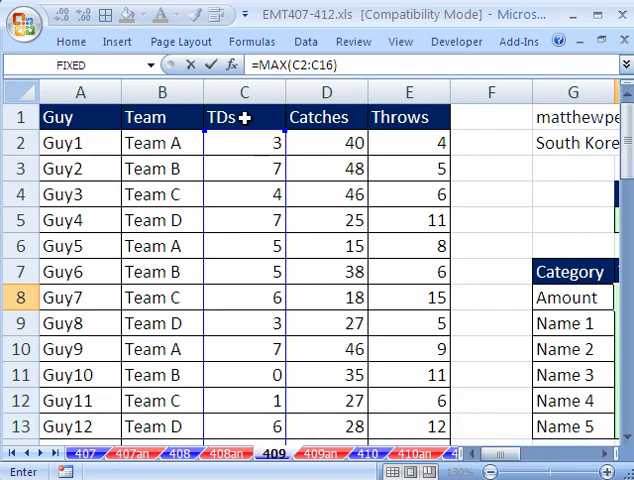
pyautogui.moveTo(334, 156)
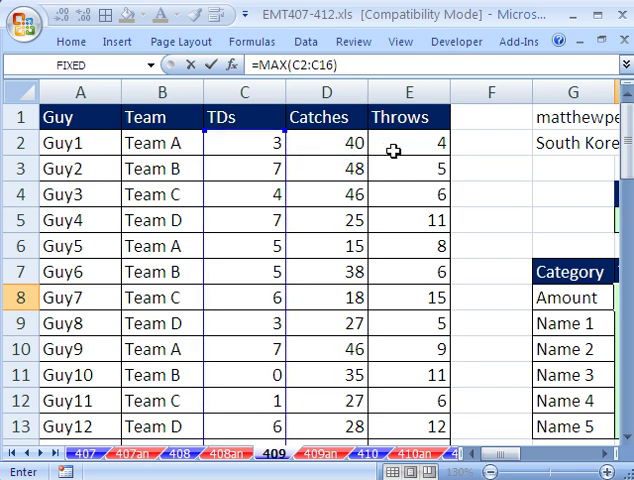
pyautogui.hscroll(3)
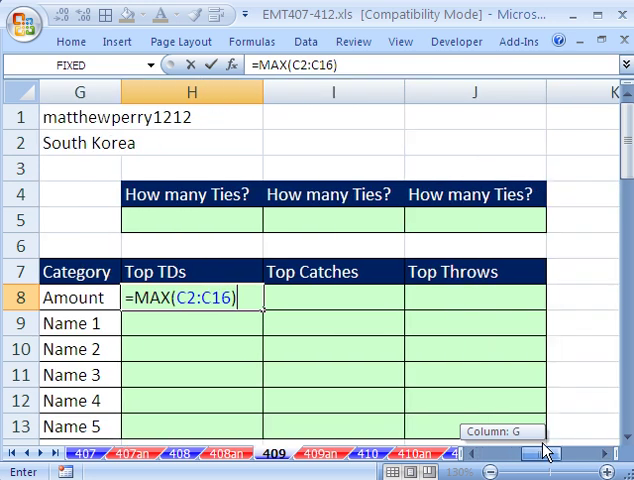
pyautogui.press('Return')
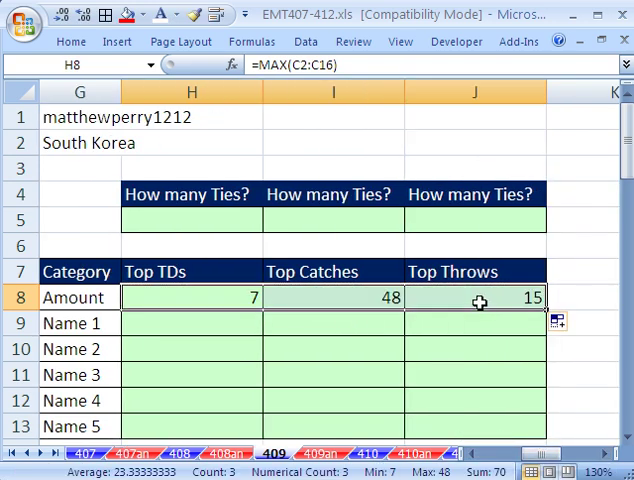
pyautogui.doubleClick(474, 296)
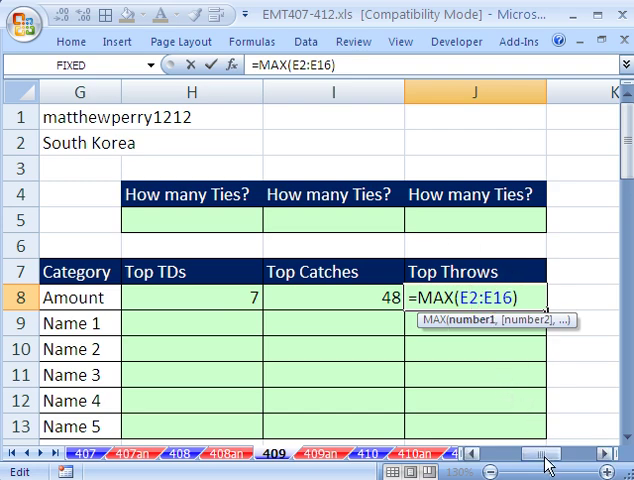
pyautogui.hscroll(-3)
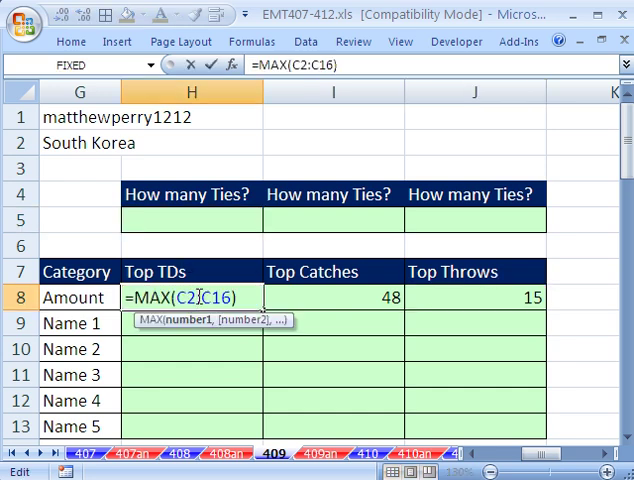
# - Enter =COUNTIF(C2:C16,H8) tie counts across the How many Ties? row, giving 3, 1 and 2
pyautogui.press('Return')
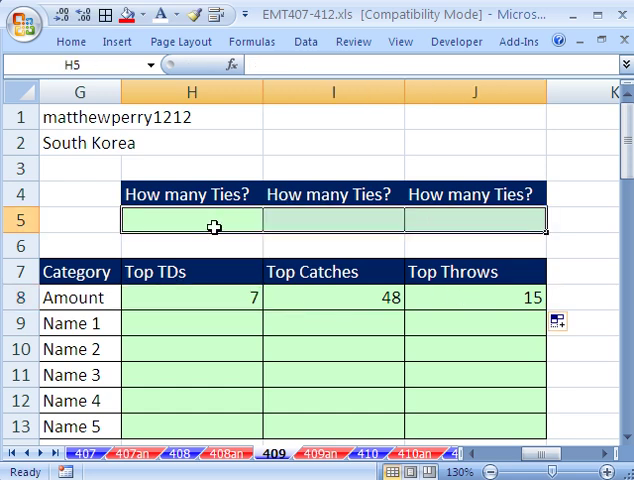
pyautogui.moveTo(210, 258)
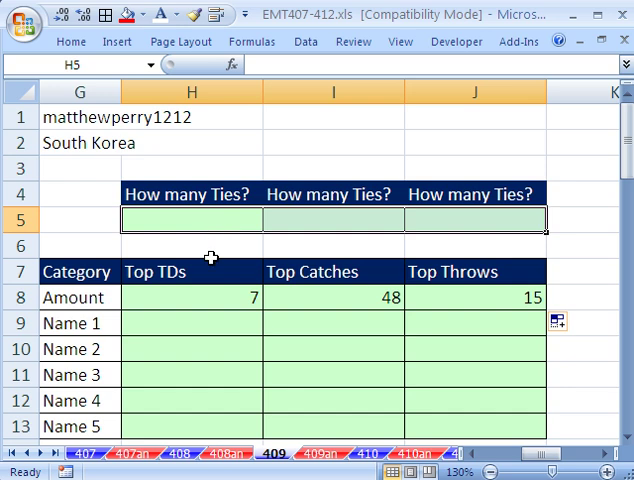
pyautogui.write('=counti')
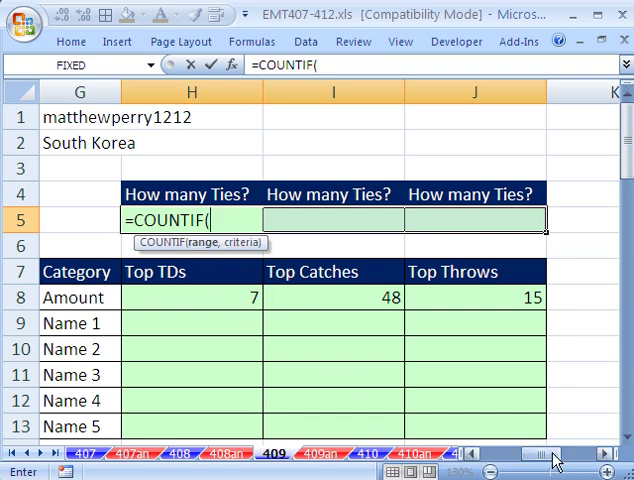
pyautogui.hscroll(-3)
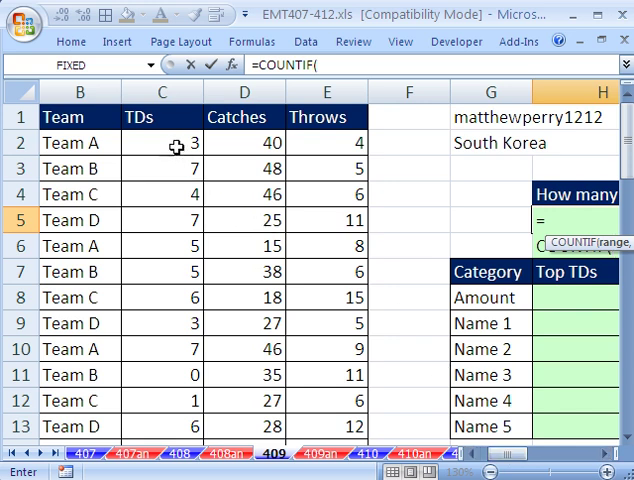
pyautogui.click(160, 142)
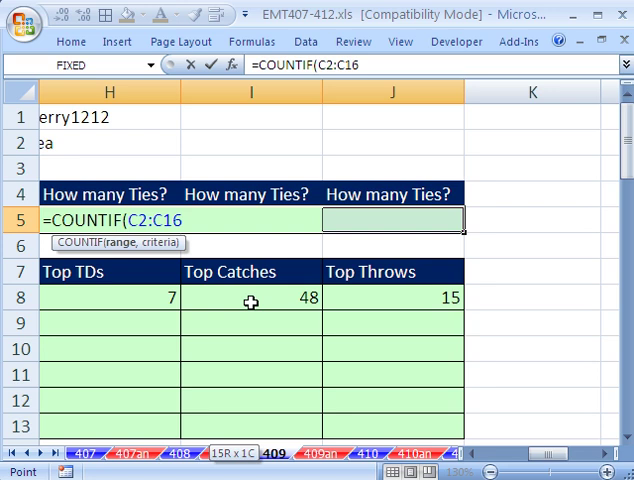
pyautogui.moveTo(144, 252)
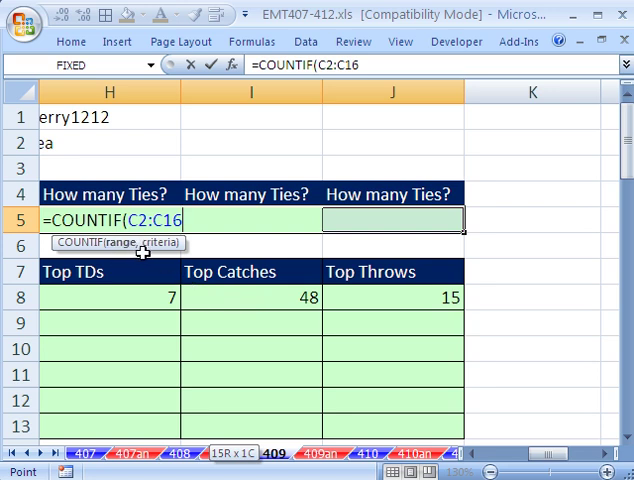
pyautogui.write(',')
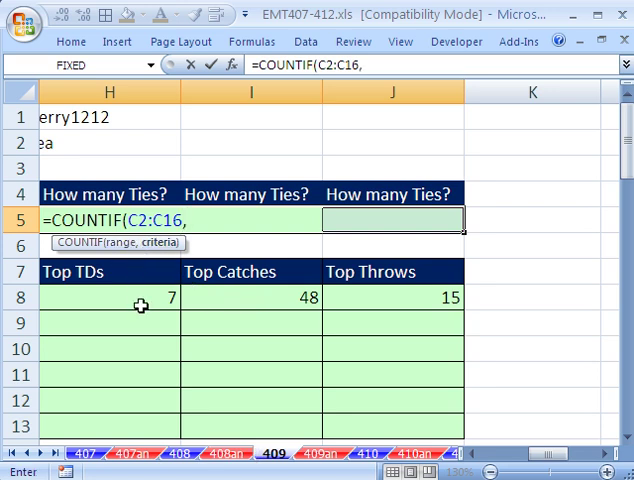
pyautogui.click(110, 296)
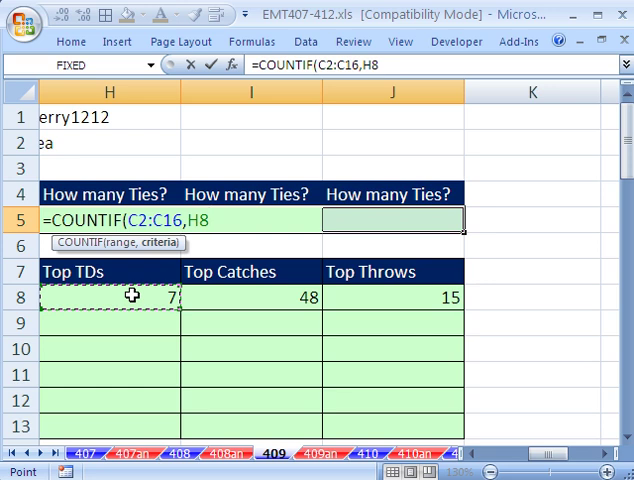
pyautogui.write(')')
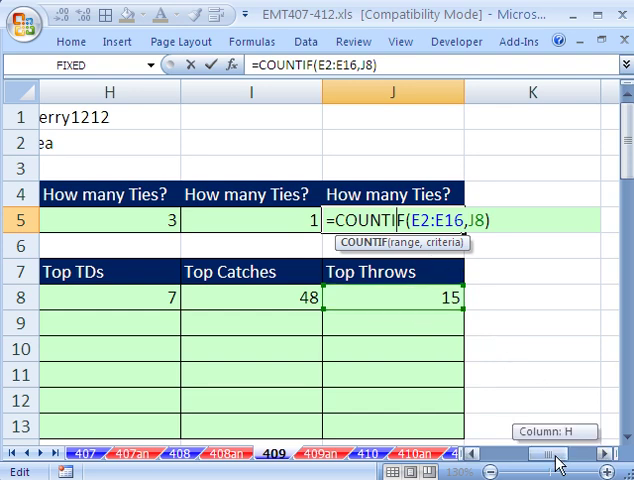
pyautogui.press('Return')
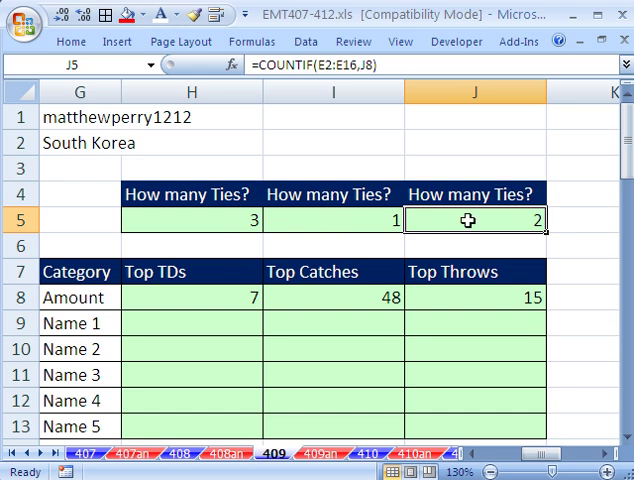
# - Begin the Top TDs Name 1 formula in H9 with =IF(ROWS(H$9:H9)
pyautogui.click(192, 322)
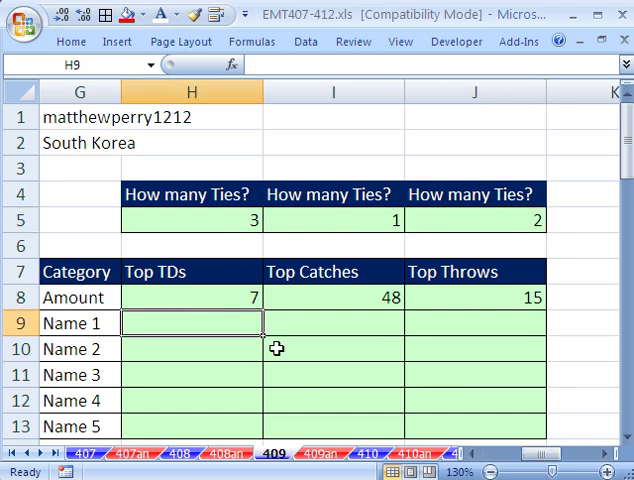
pyautogui.scroll(-3)
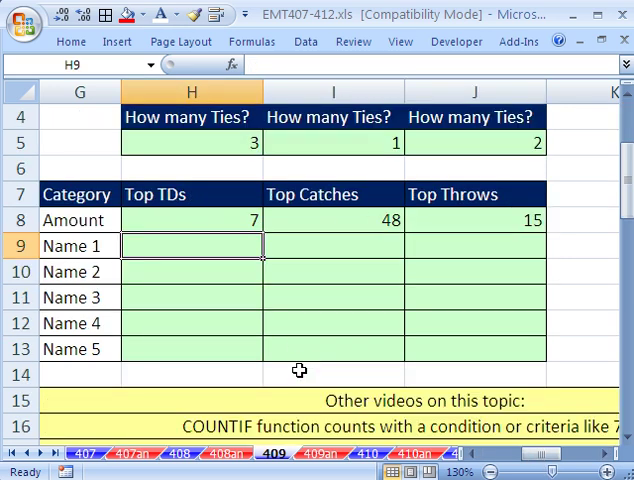
pyautogui.moveTo(304, 364)
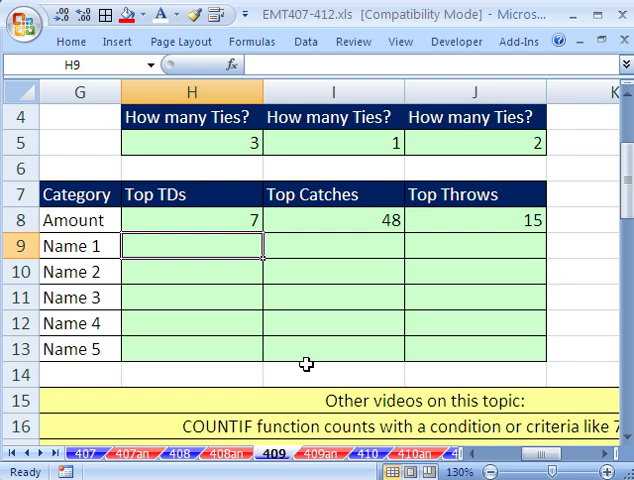
pyautogui.moveTo(166, 242)
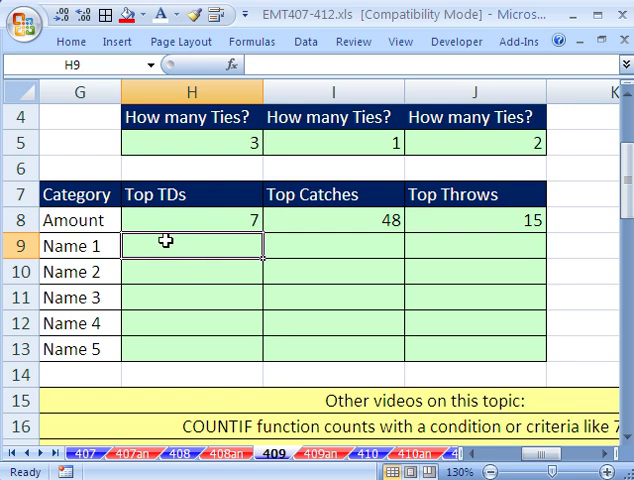
pyautogui.moveTo(174, 364)
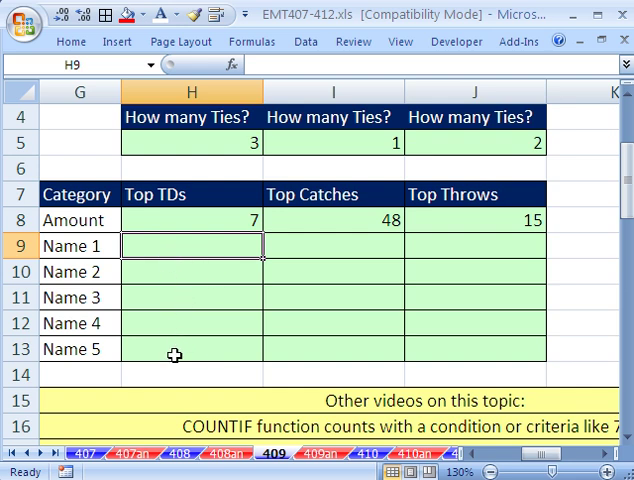
pyautogui.moveTo(200, 144)
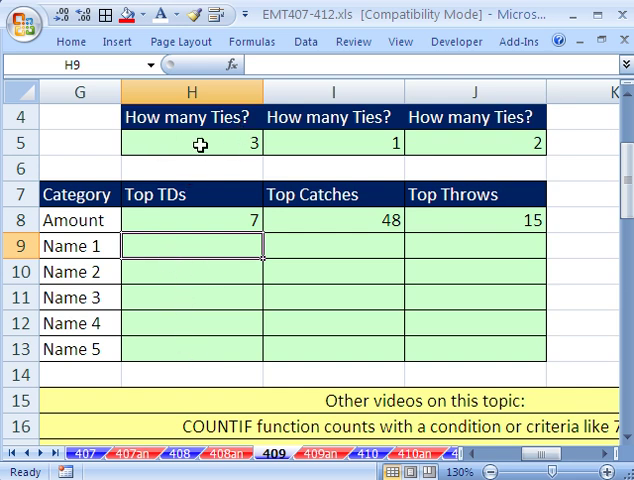
pyautogui.write('=')
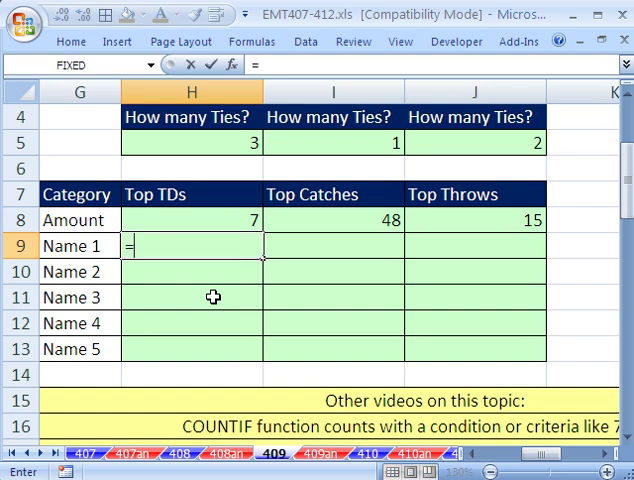
pyautogui.write('IF(ro')
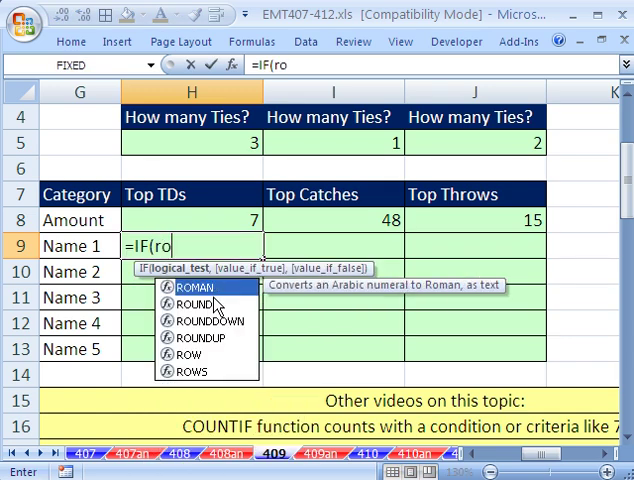
pyautogui.doubleClick(188, 370)
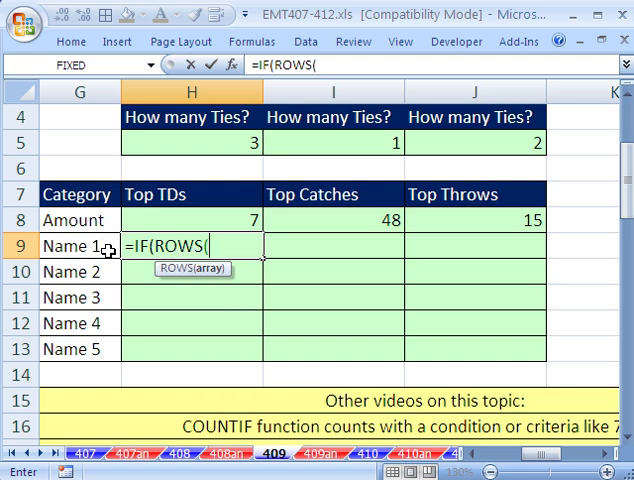
pyautogui.moveTo(144, 336)
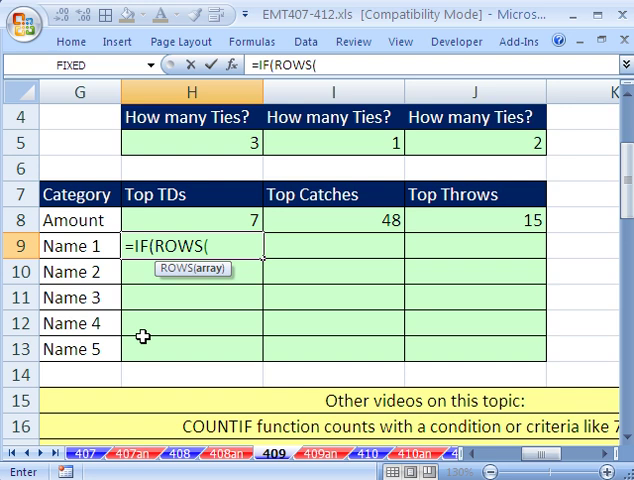
pyautogui.moveTo(176, 288)
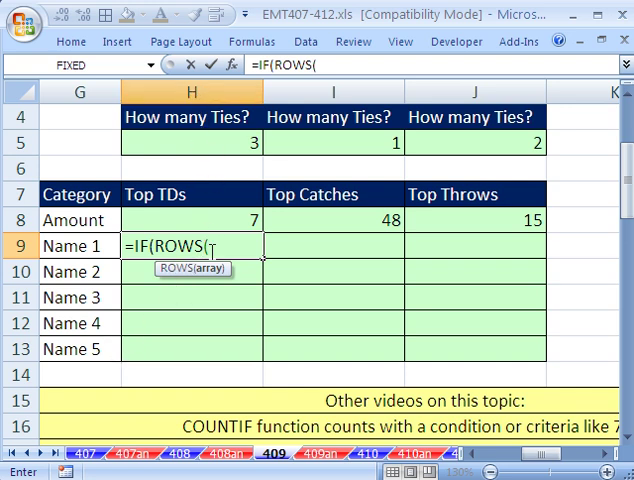
pyautogui.write('H')
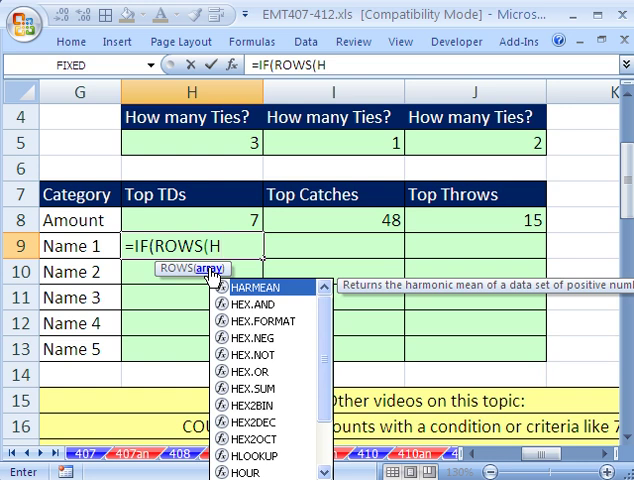
pyautogui.write('$(')
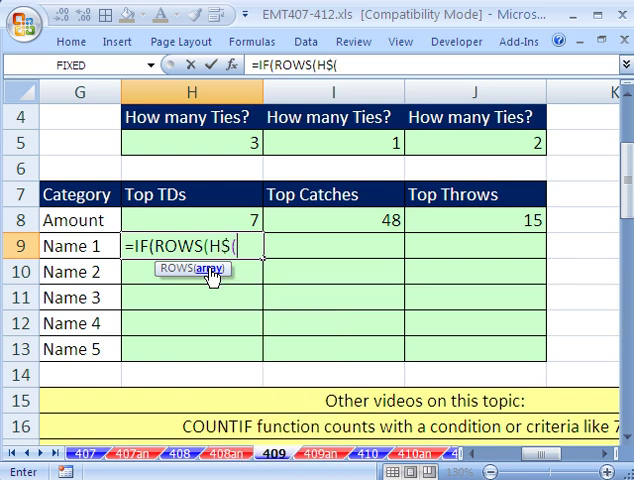
pyautogui.write(':H')
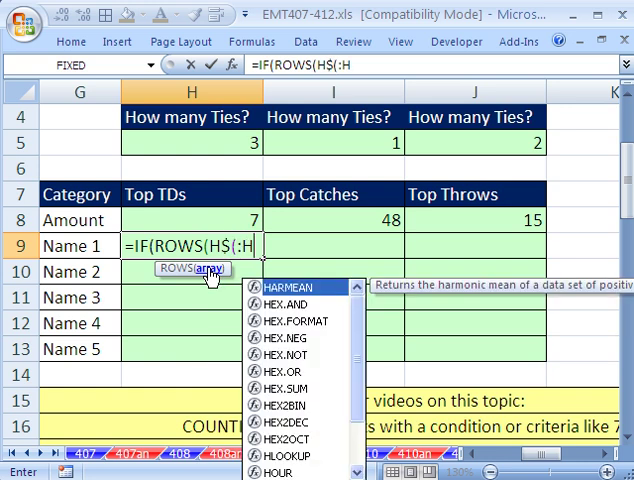
pyautogui.write('9')
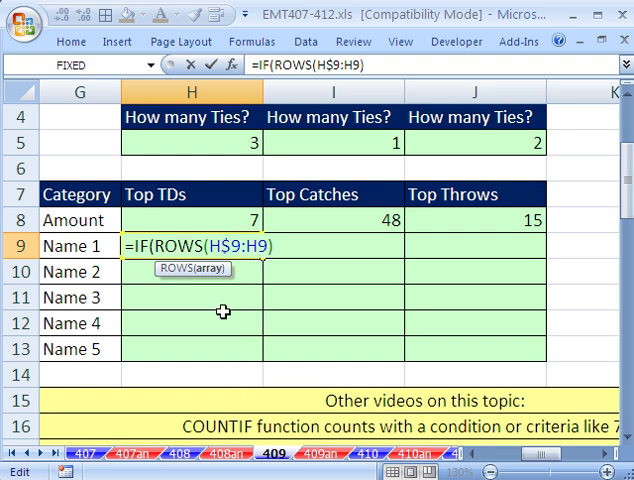
pyautogui.moveTo(220, 344)
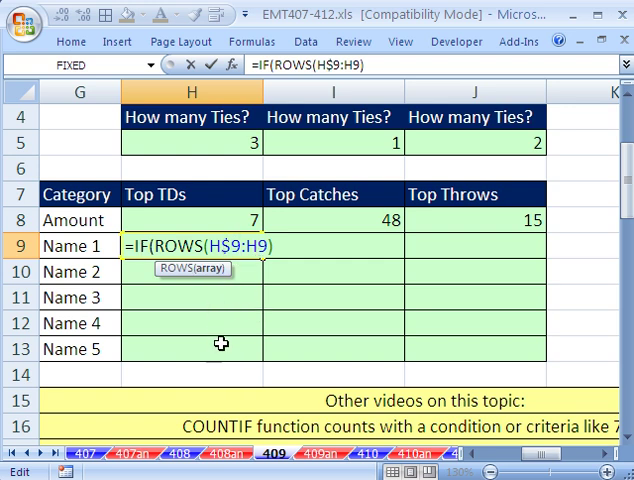
pyautogui.write(')')
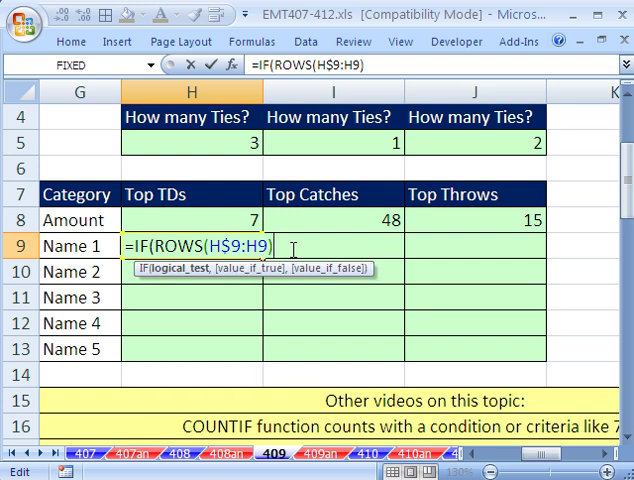
# - Compare the row position against the locked tie count with <=H$5, then a comma
pyautogui.write('<')
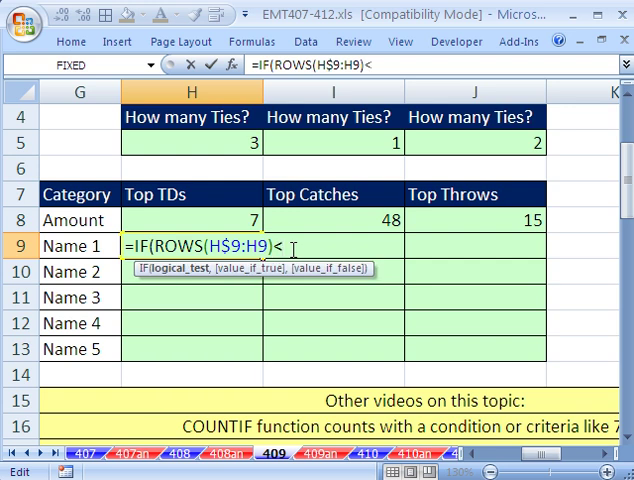
pyautogui.write('=')
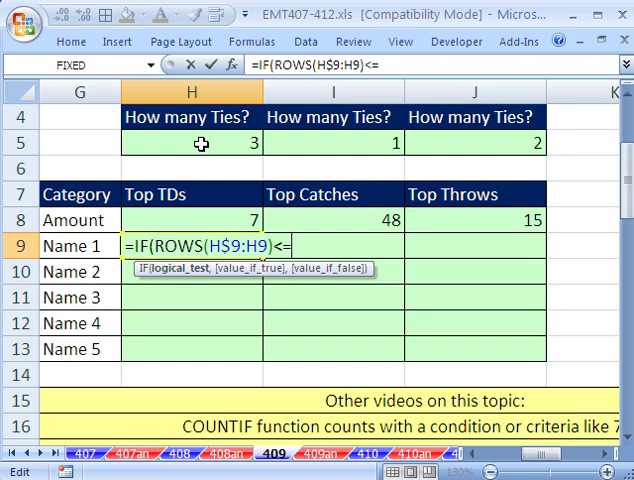
pyautogui.click(184, 144)
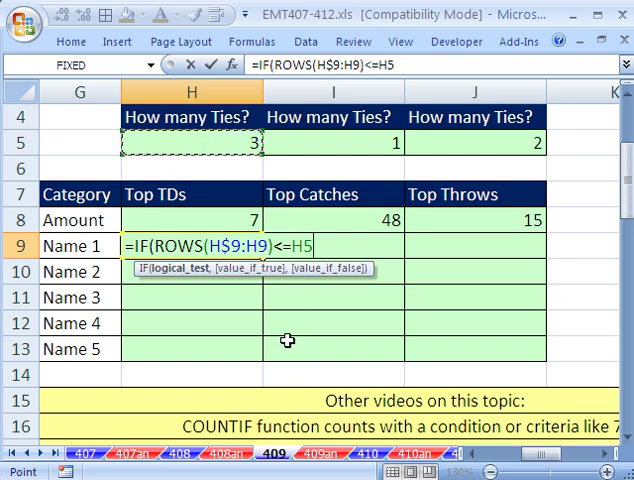
pyautogui.write('$')
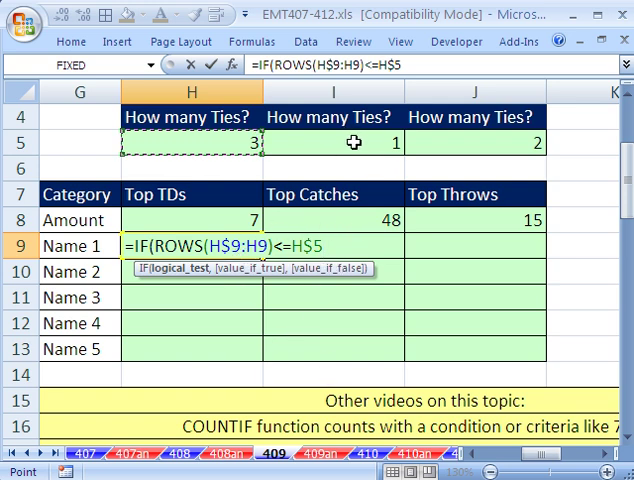
pyautogui.moveTo(358, 320)
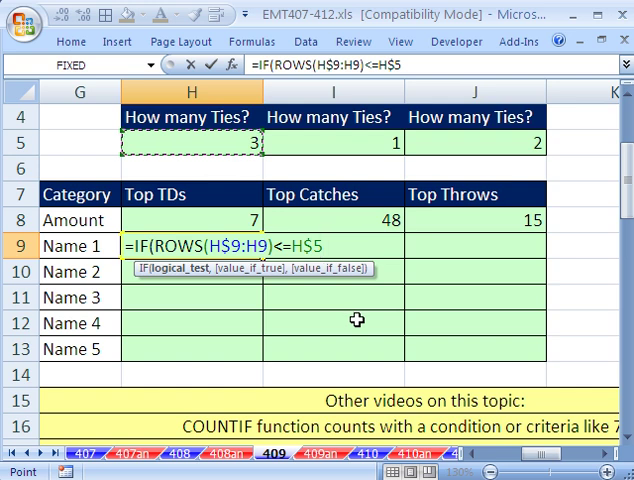
pyautogui.write(',')
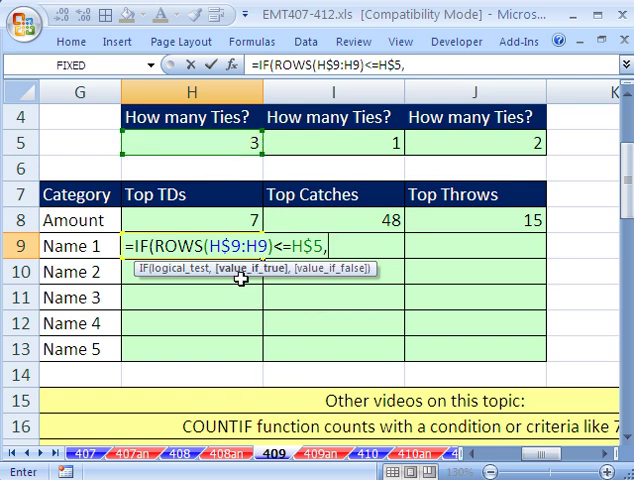
# - Add INDEX over the absolute player names $A$2:$A$16 as the true result
pyautogui.write('in')
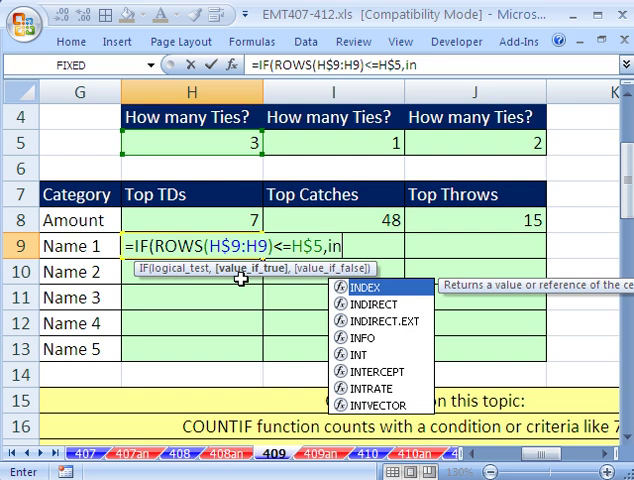
pyautogui.doubleClick(362, 288)
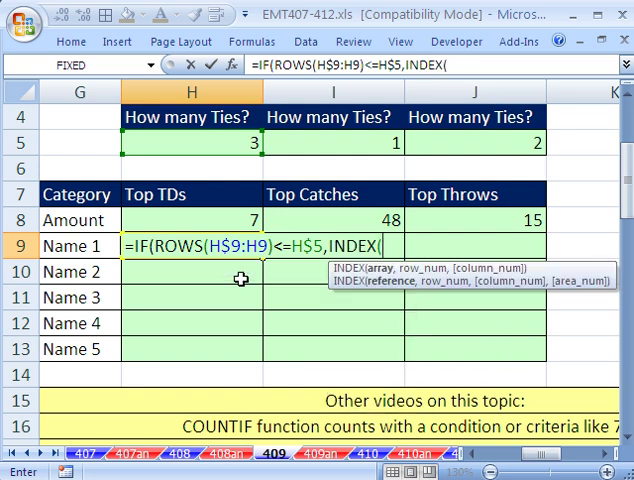
pyautogui.moveTo(538, 456)
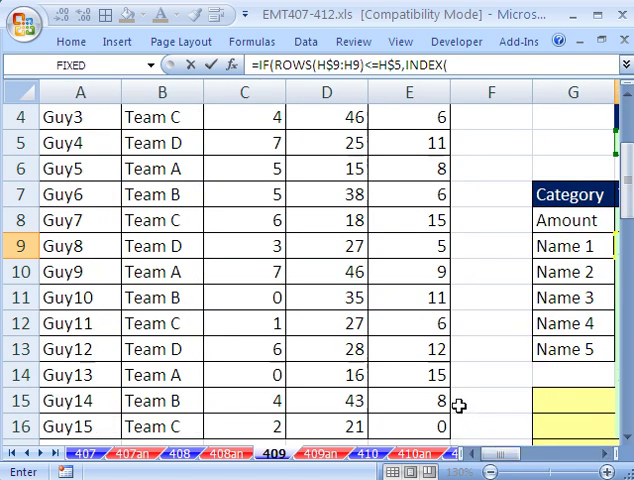
pyautogui.click(244, 144)
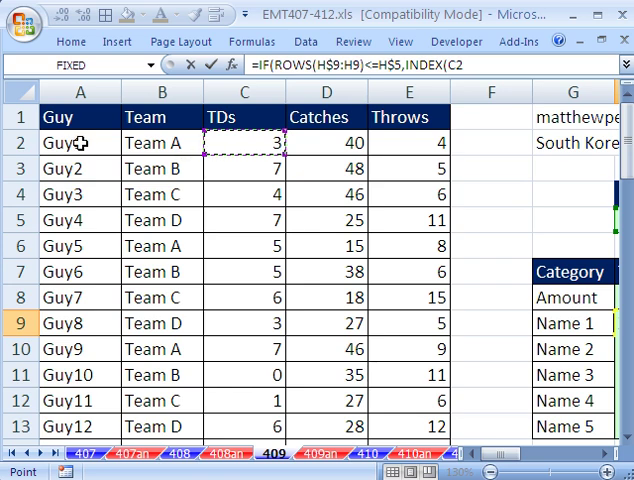
pyautogui.hscroll(3)
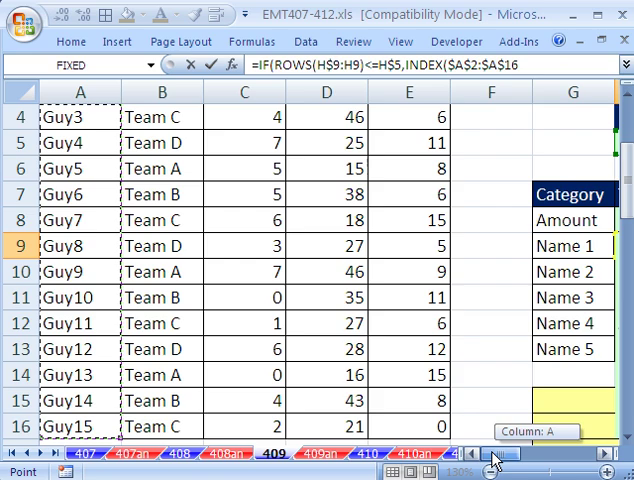
pyautogui.scroll(3)
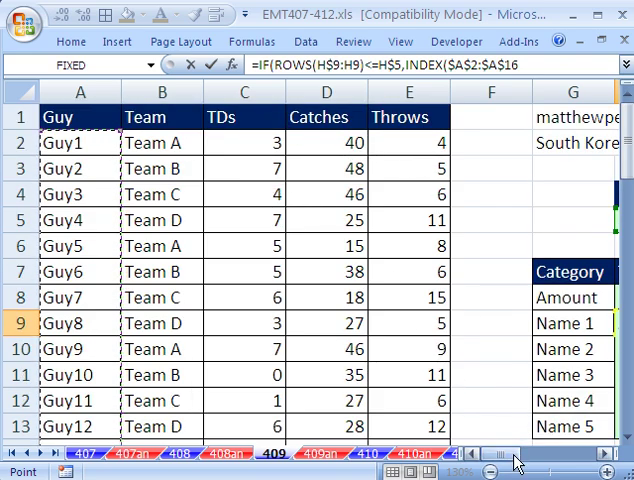
pyautogui.hscroll(3)
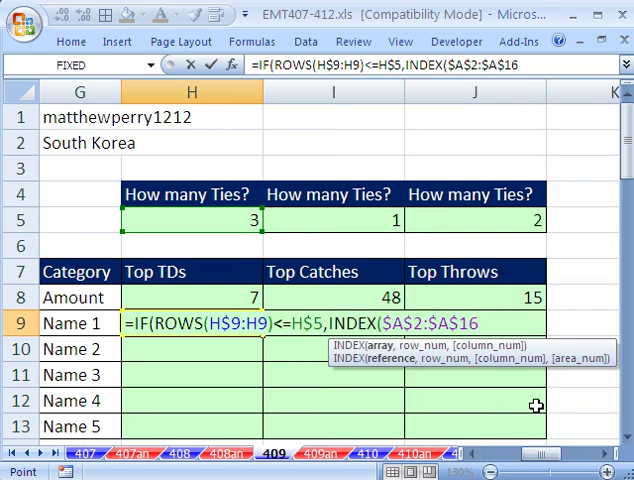
# - Add a comma after $A$2:$A$16 so INDEX's row number can follow
pyautogui.write(',')
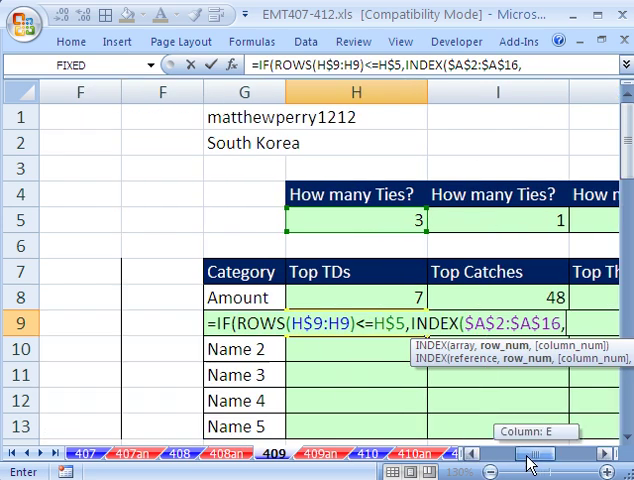
pyautogui.hscroll(-3)
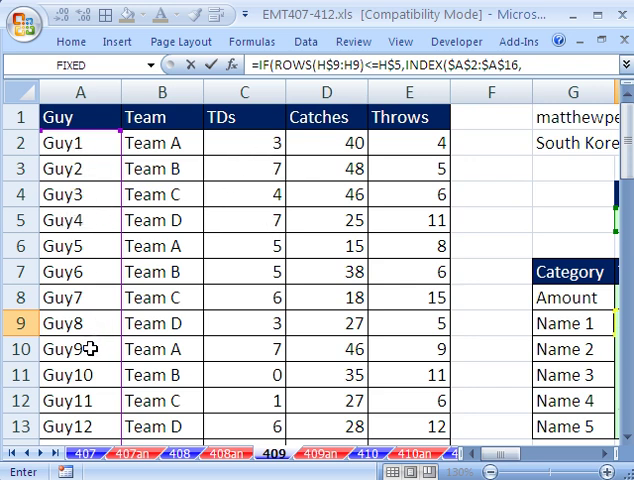
pyautogui.moveTo(236, 358)
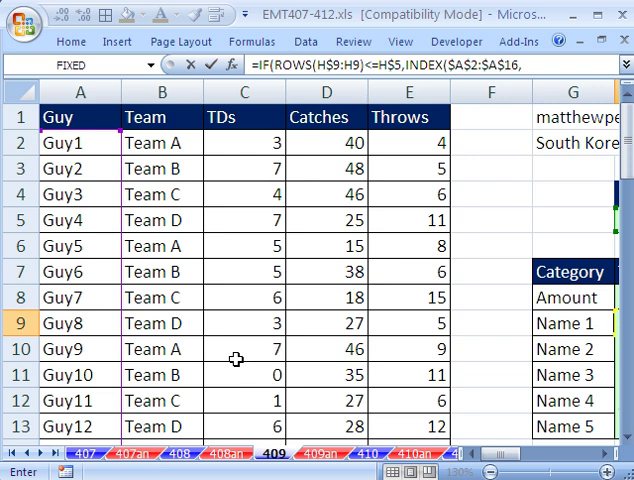
pyautogui.moveTo(88, 356)
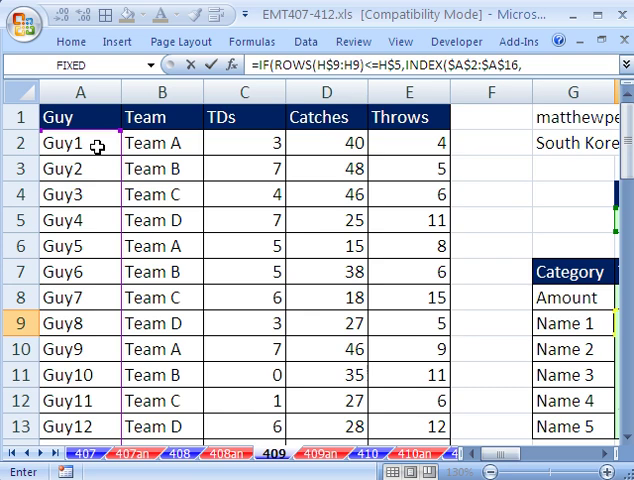
pyautogui.moveTo(104, 178)
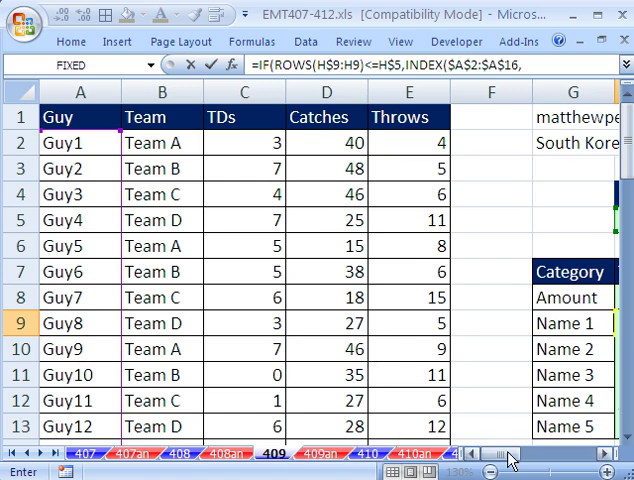
pyautogui.hscroll(3)
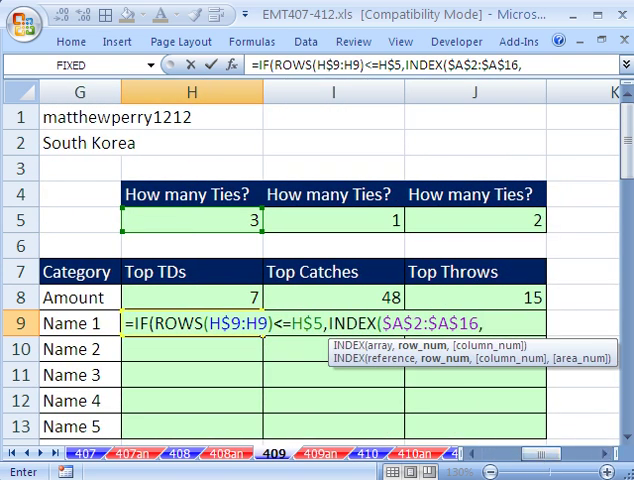
# - Nest SMALL(IF(C$2:C$16=H$8, to find rows matching the top TDs value
pyautogui.write('sm')
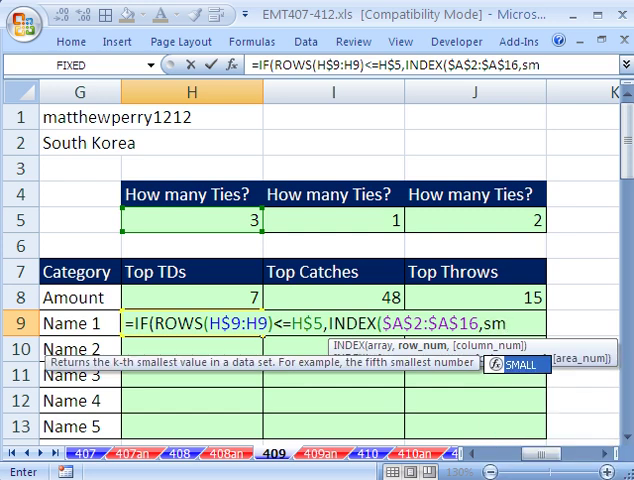
pyautogui.write('MALL(')
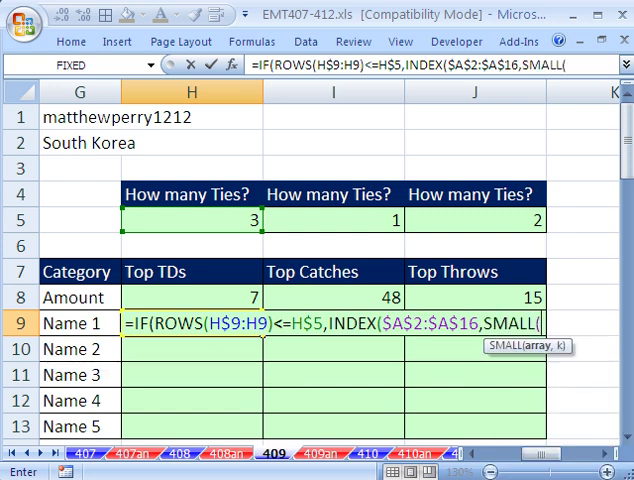
pyautogui.moveTo(530, 356)
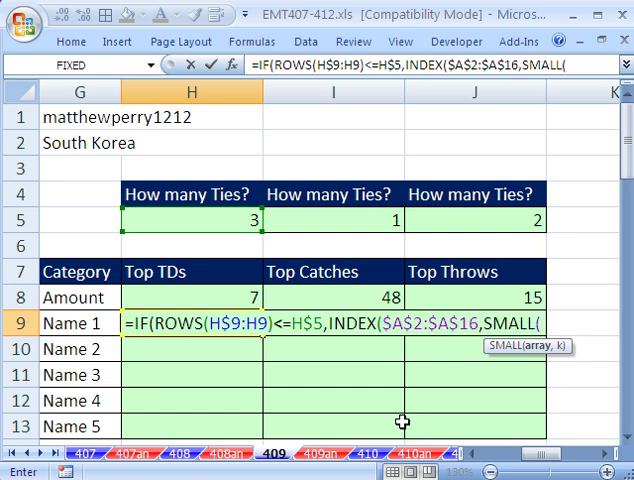
pyautogui.write('if')
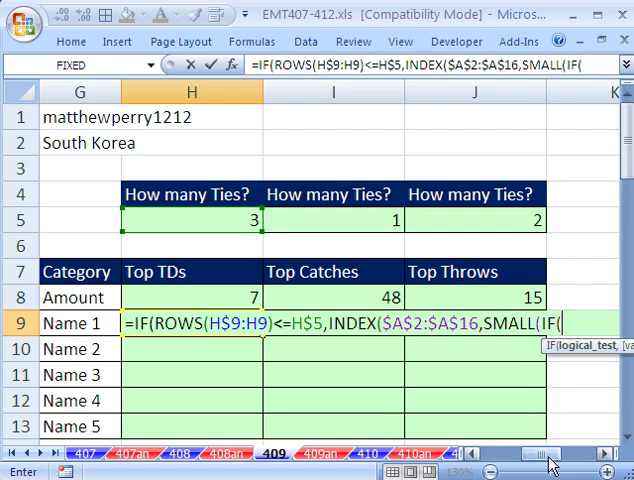
pyautogui.hscroll(-3)
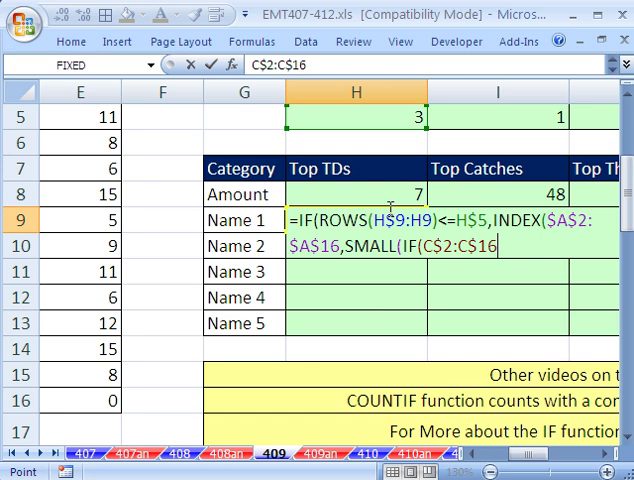
pyautogui.moveTo(500, 260)
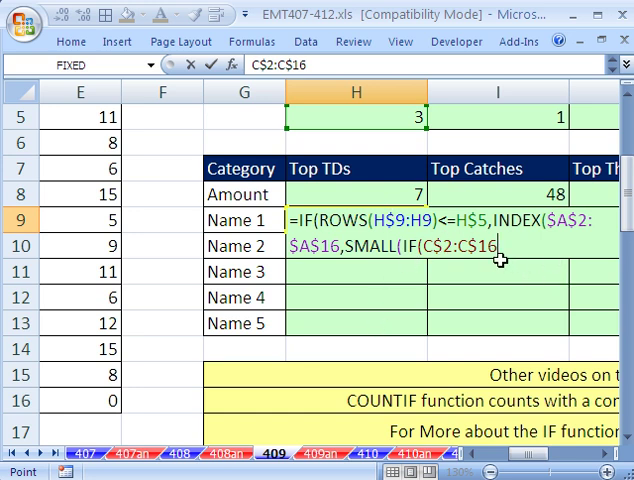
pyautogui.moveTo(442, 320)
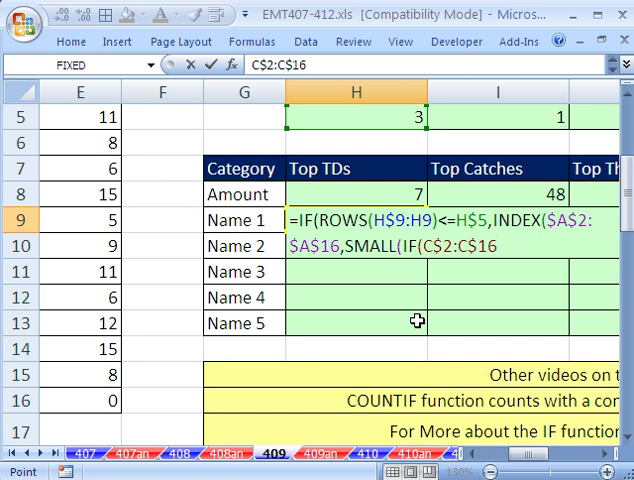
pyautogui.write('=')
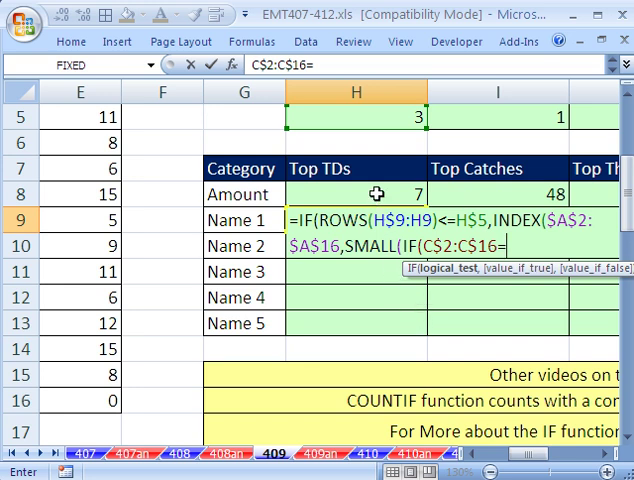
pyautogui.click(352, 194)
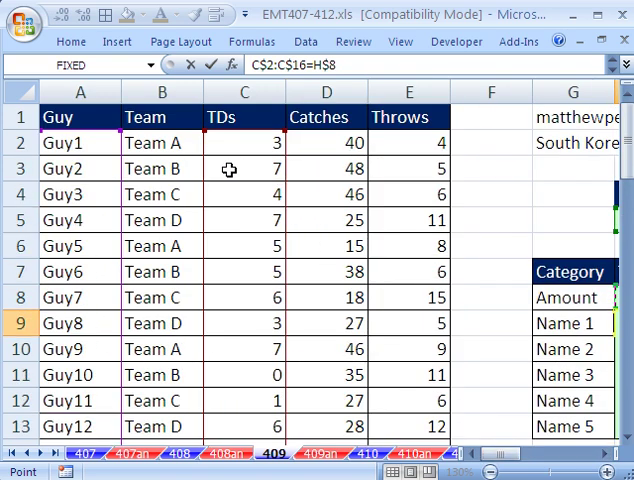
pyautogui.moveTo(232, 352)
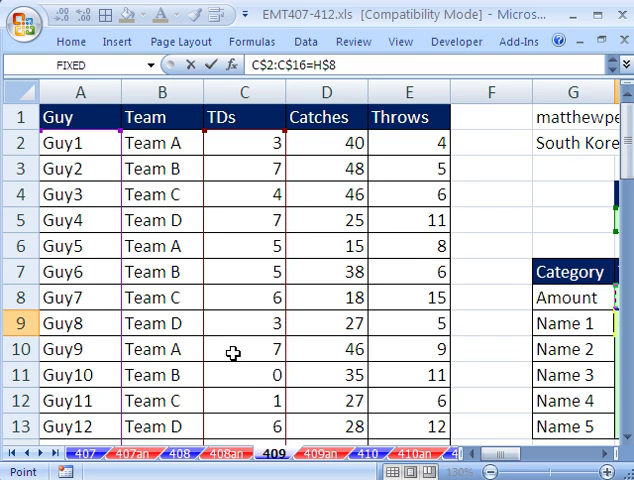
pyautogui.hscroll(3)
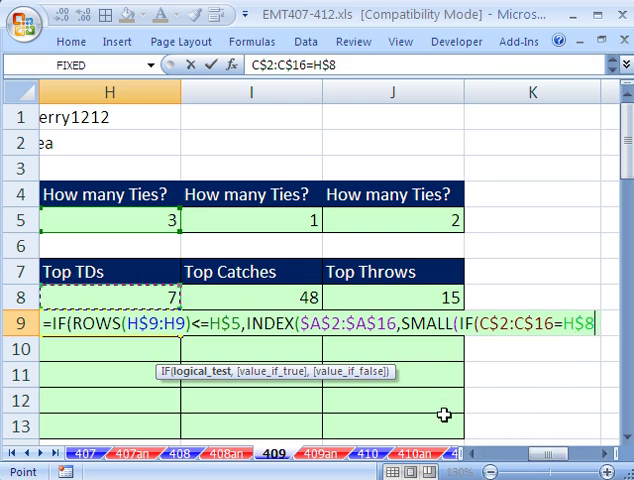
pyautogui.write(',')
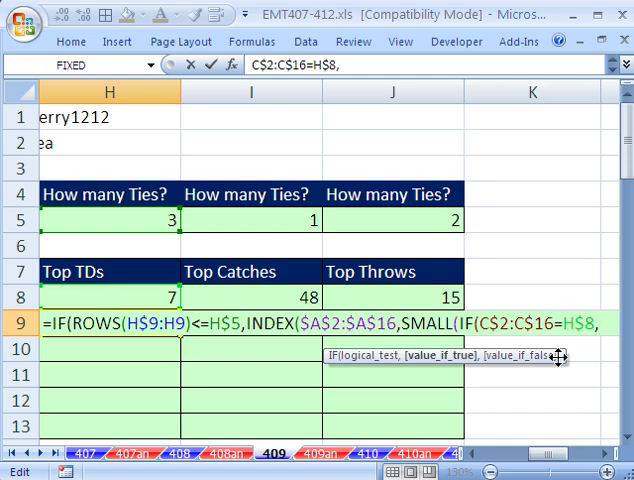
# - Return ROW($A$2:$A$16)-ROW($A$2)+1 as relative row numbers and close the nested IF
pyautogui.write('ro')
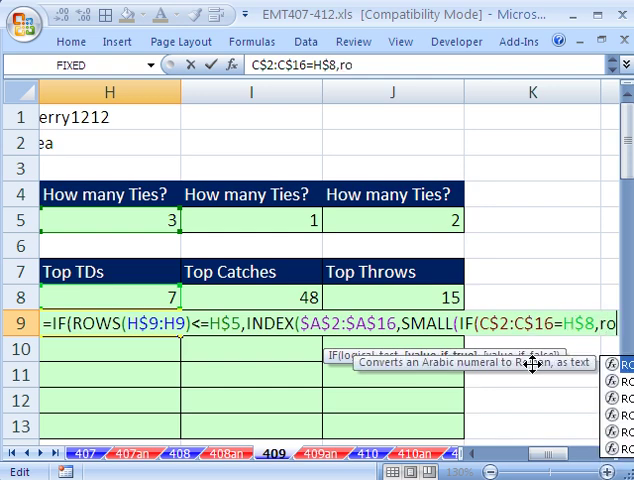
pyautogui.write('ROW(')
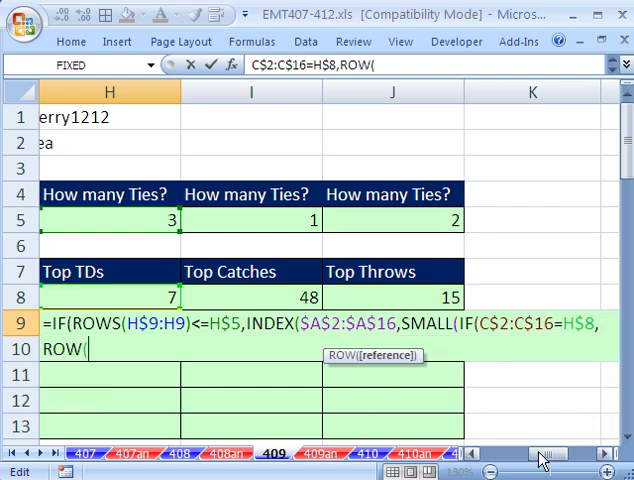
pyautogui.hscroll(-3)
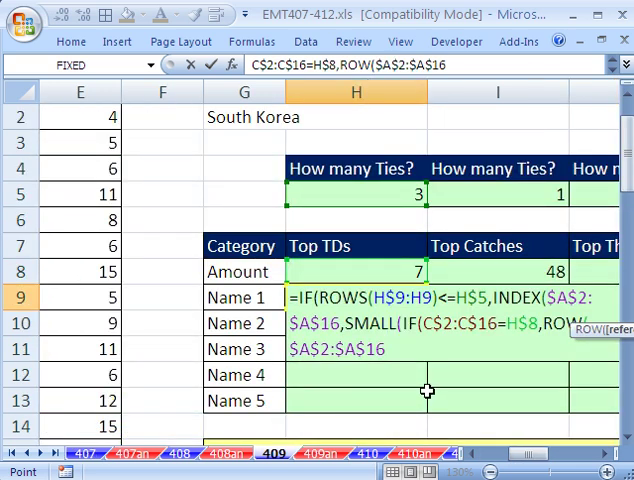
pyautogui.moveTo(474, 384)
pyautogui.write(')')
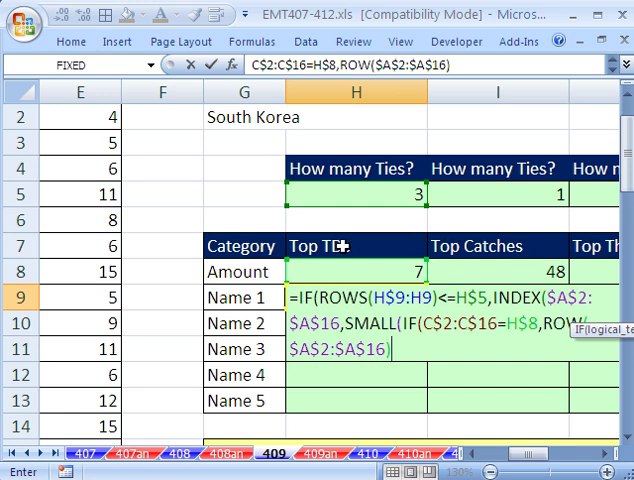
pyautogui.moveTo(420, 388)
pyautogui.write(')')
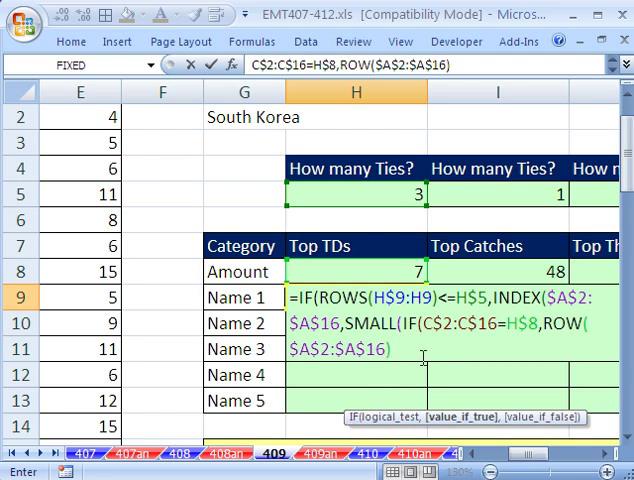
pyautogui.moveTo(538, 456)
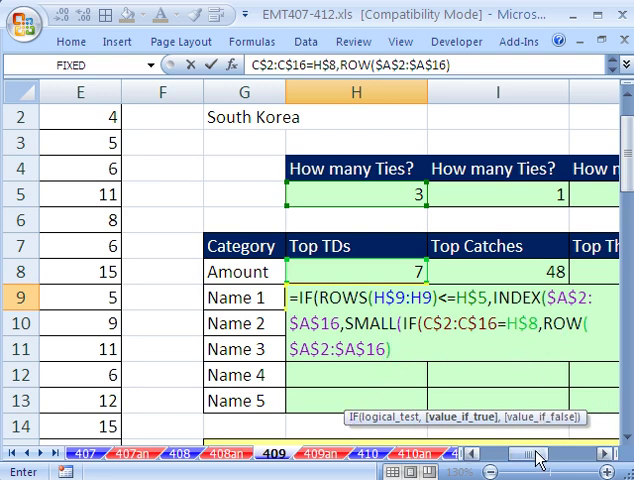
pyautogui.hscroll(-3)
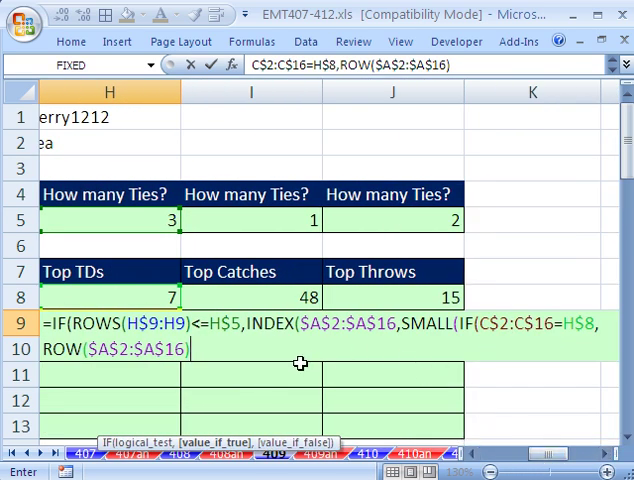
pyautogui.write('-ro')
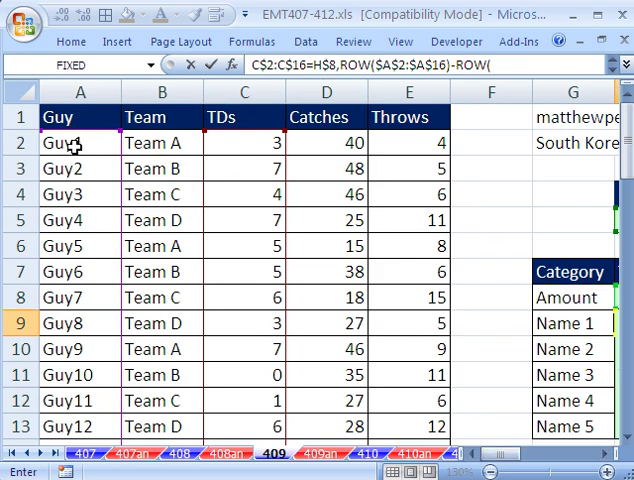
pyautogui.click(80, 142)
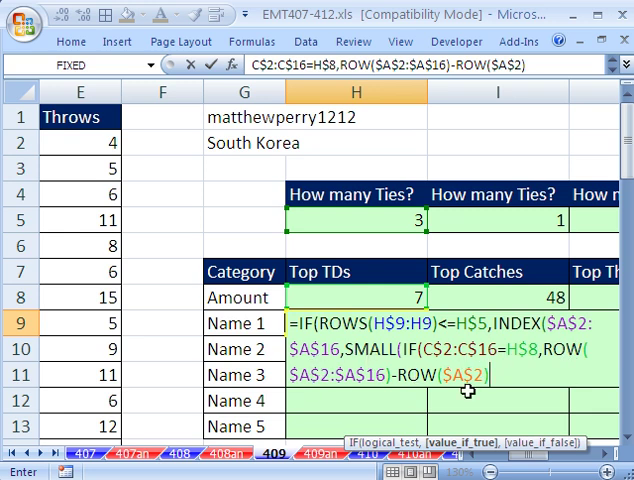
pyautogui.write('+1')
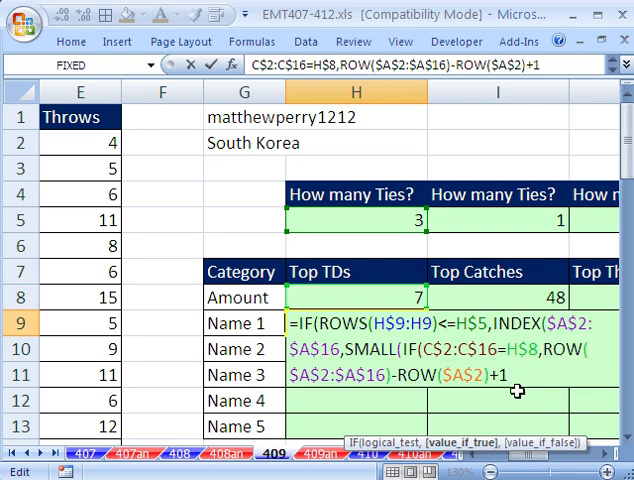
pyautogui.hscroll(-3)
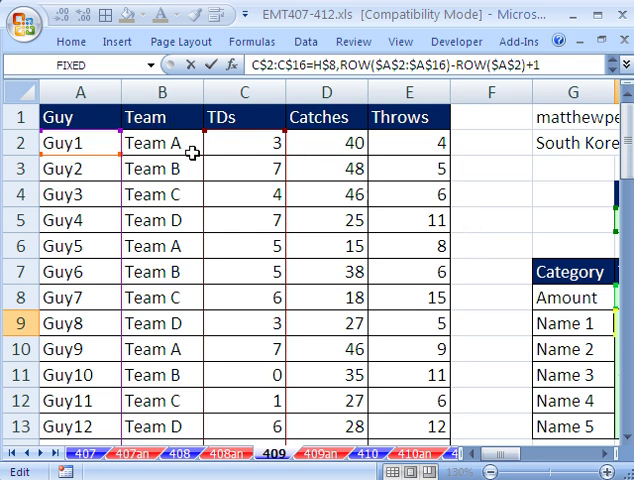
pyautogui.moveTo(92, 172)
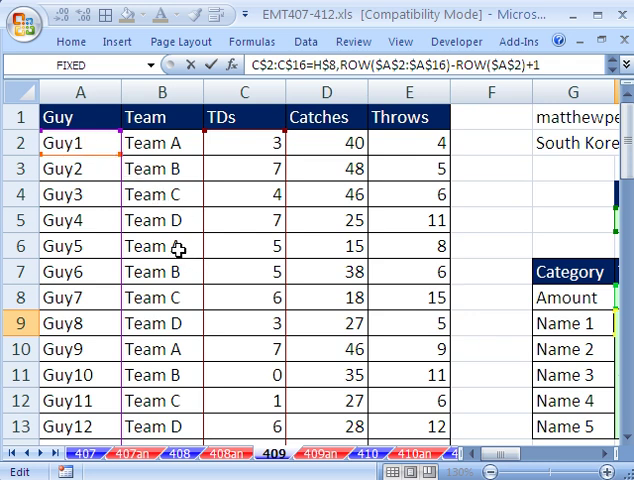
pyautogui.moveTo(28, 244)
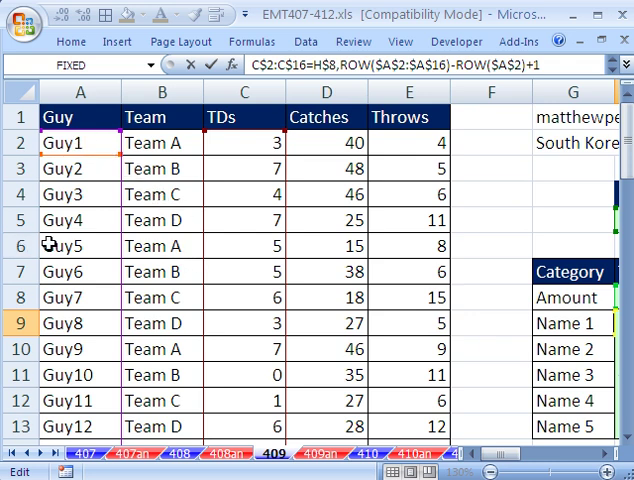
pyautogui.moveTo(460, 460)
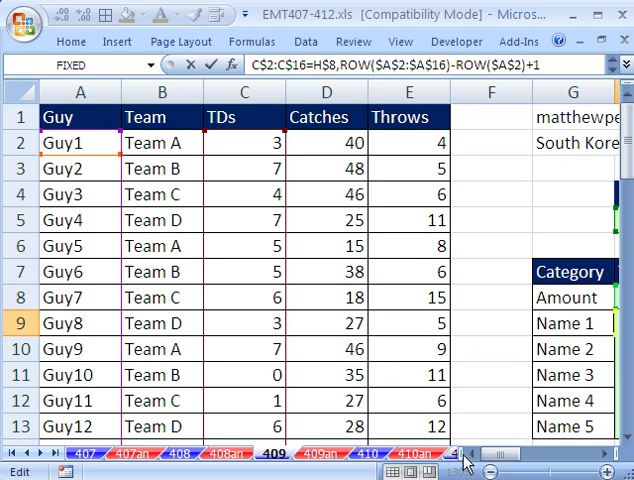
pyautogui.hscroll(3)
pyautogui.write(')')
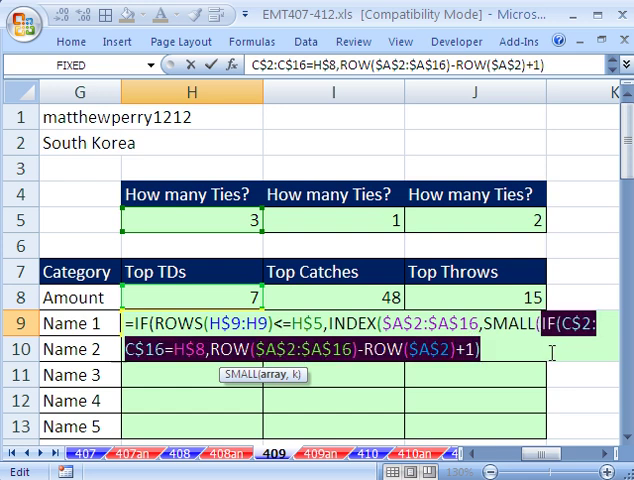
# - Finish with ,ROWS(H$9:H9)) for SMALL and INDEX, then ,"") as the empty false result
pyautogui.press('F9')
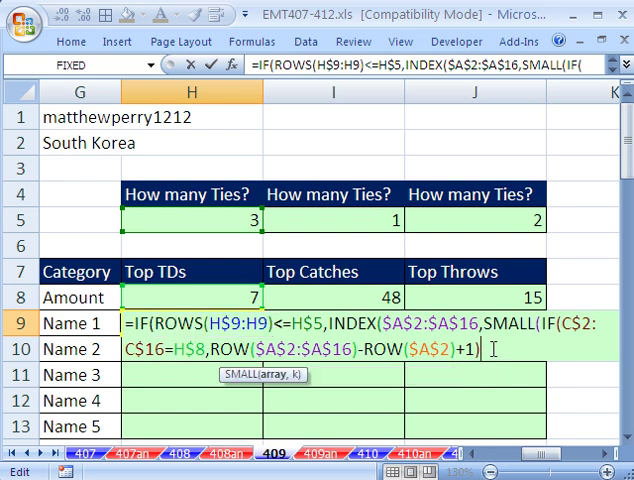
pyautogui.write(',')
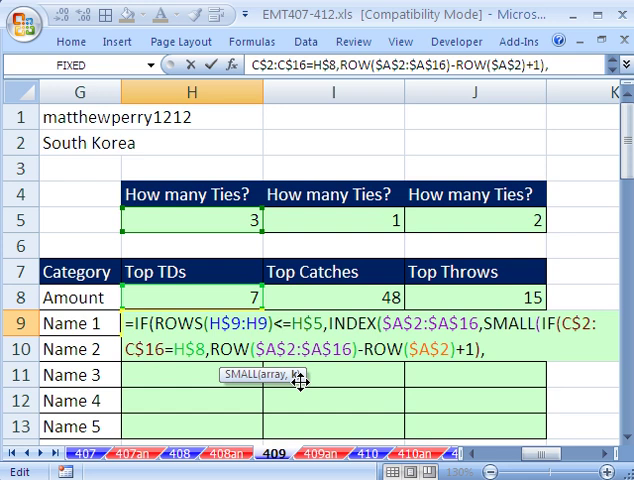
pyautogui.write(',ROWS(H9:H9))')
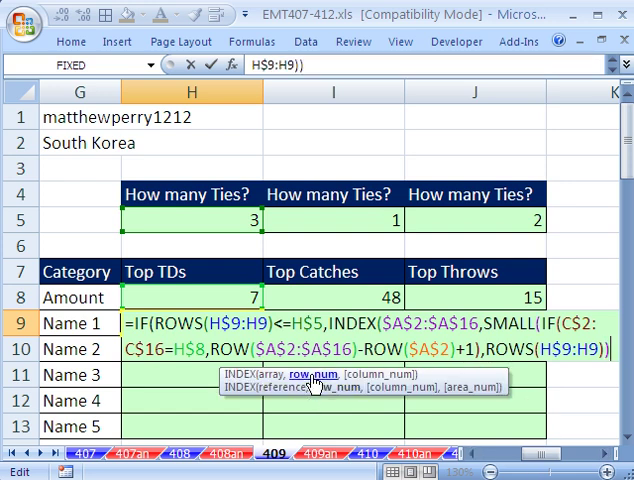
pyautogui.moveTo(316, 388)
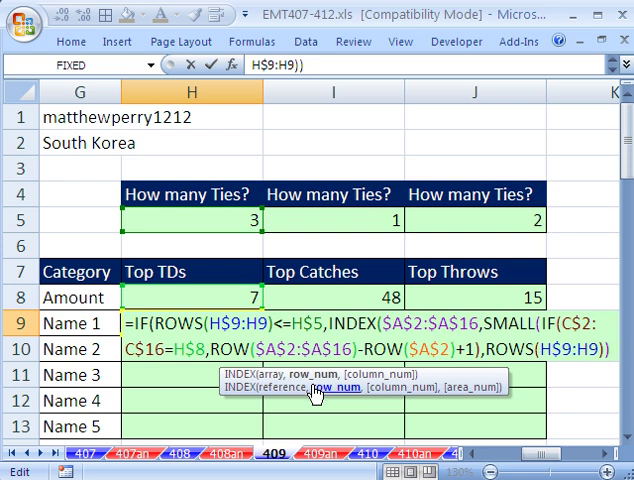
pyautogui.write(')')
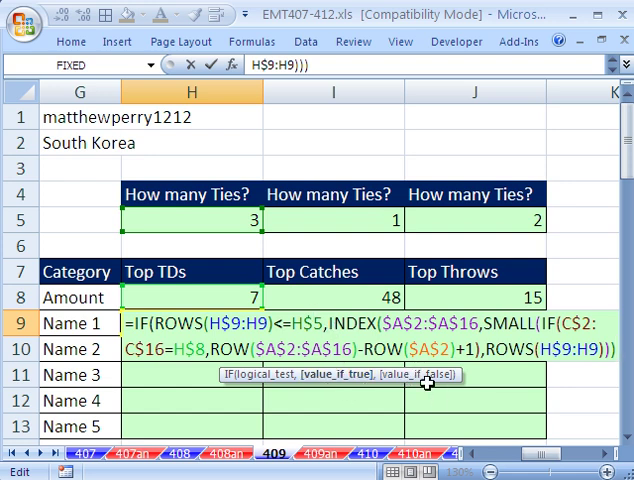
pyautogui.write(',')
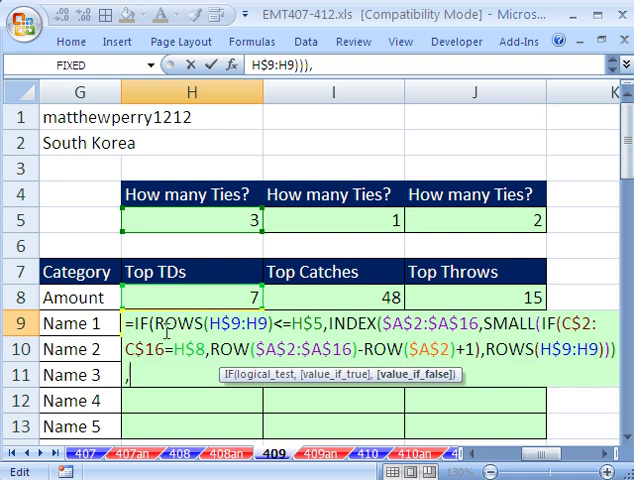
pyautogui.moveTo(224, 240)
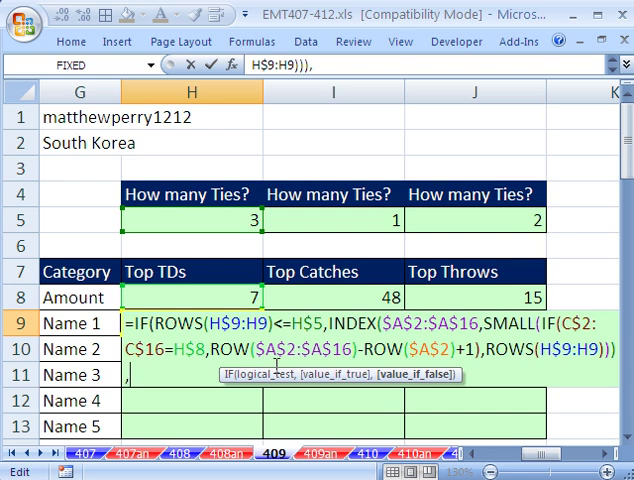
pyautogui.write('""')
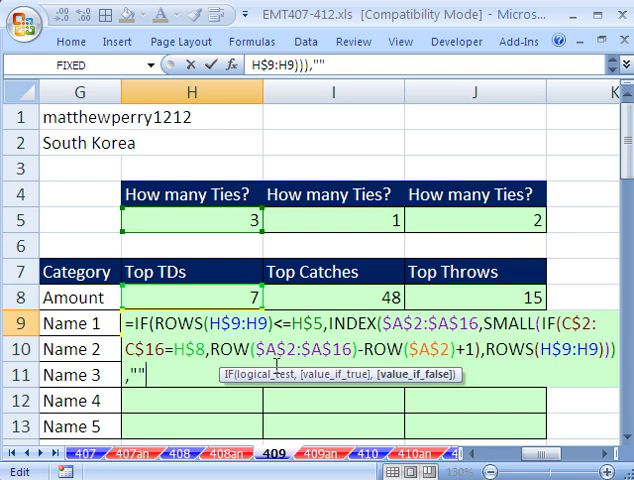
pyautogui.write(')')
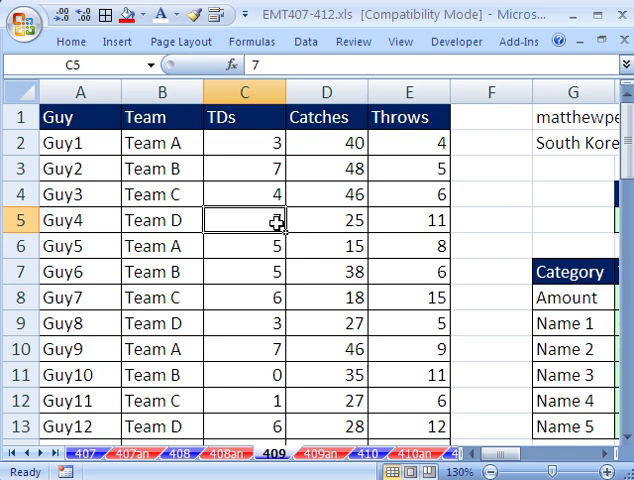
# - Lower Guy4's TDs to 6 so only Guy2 and Guy9 appear under Top TDs
pyautogui.write('6')
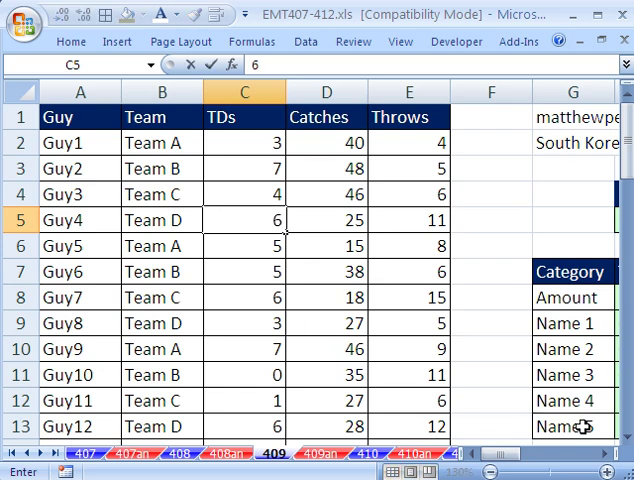
pyautogui.hscroll(3)
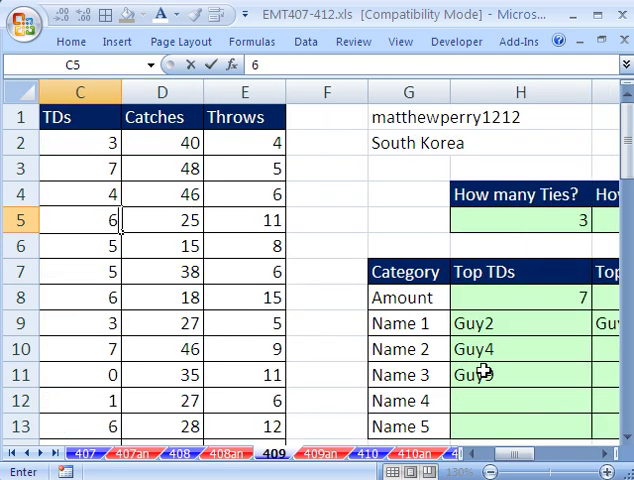
pyautogui.press('Return')
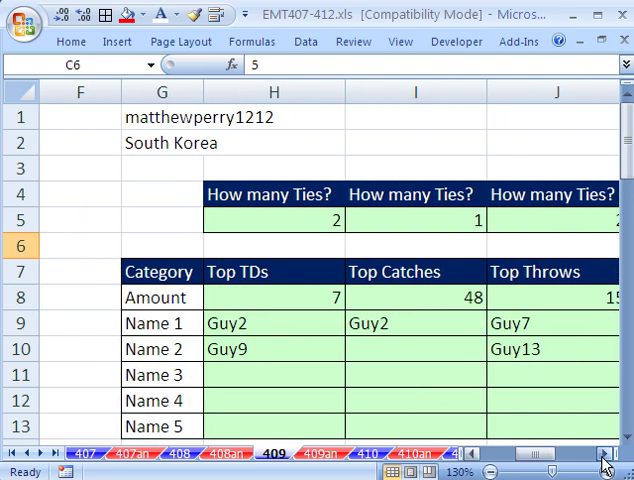
pyautogui.hscroll(3)
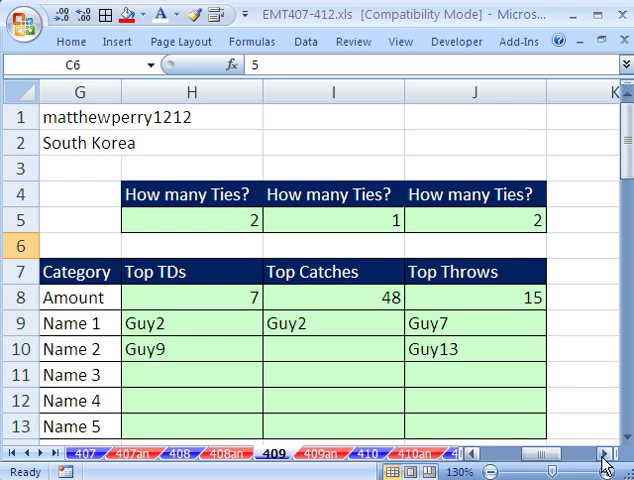
pyautogui.moveTo(500, 272)
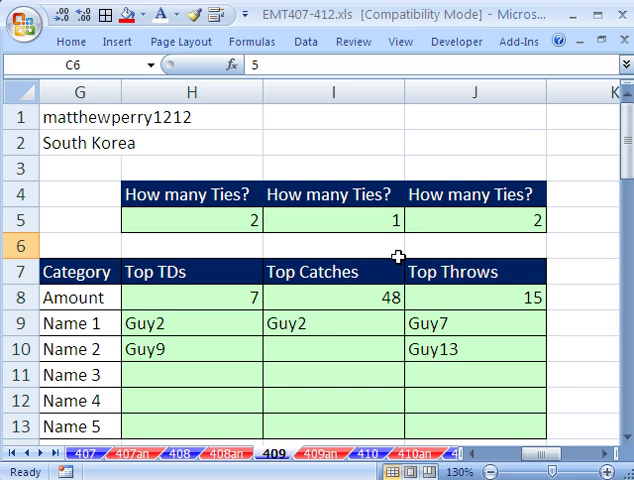
pyautogui.moveTo(278, 400)
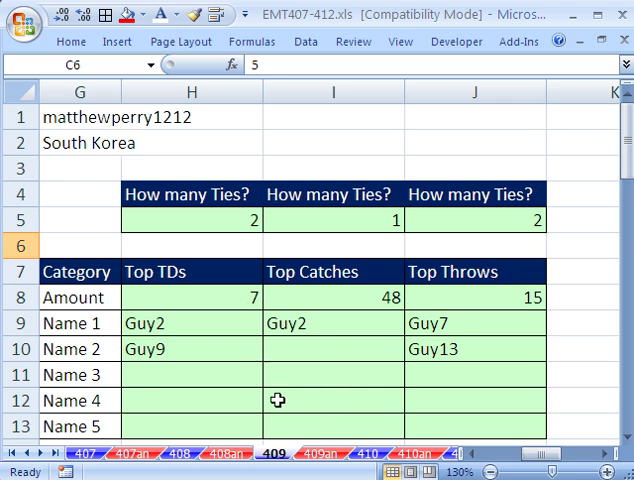